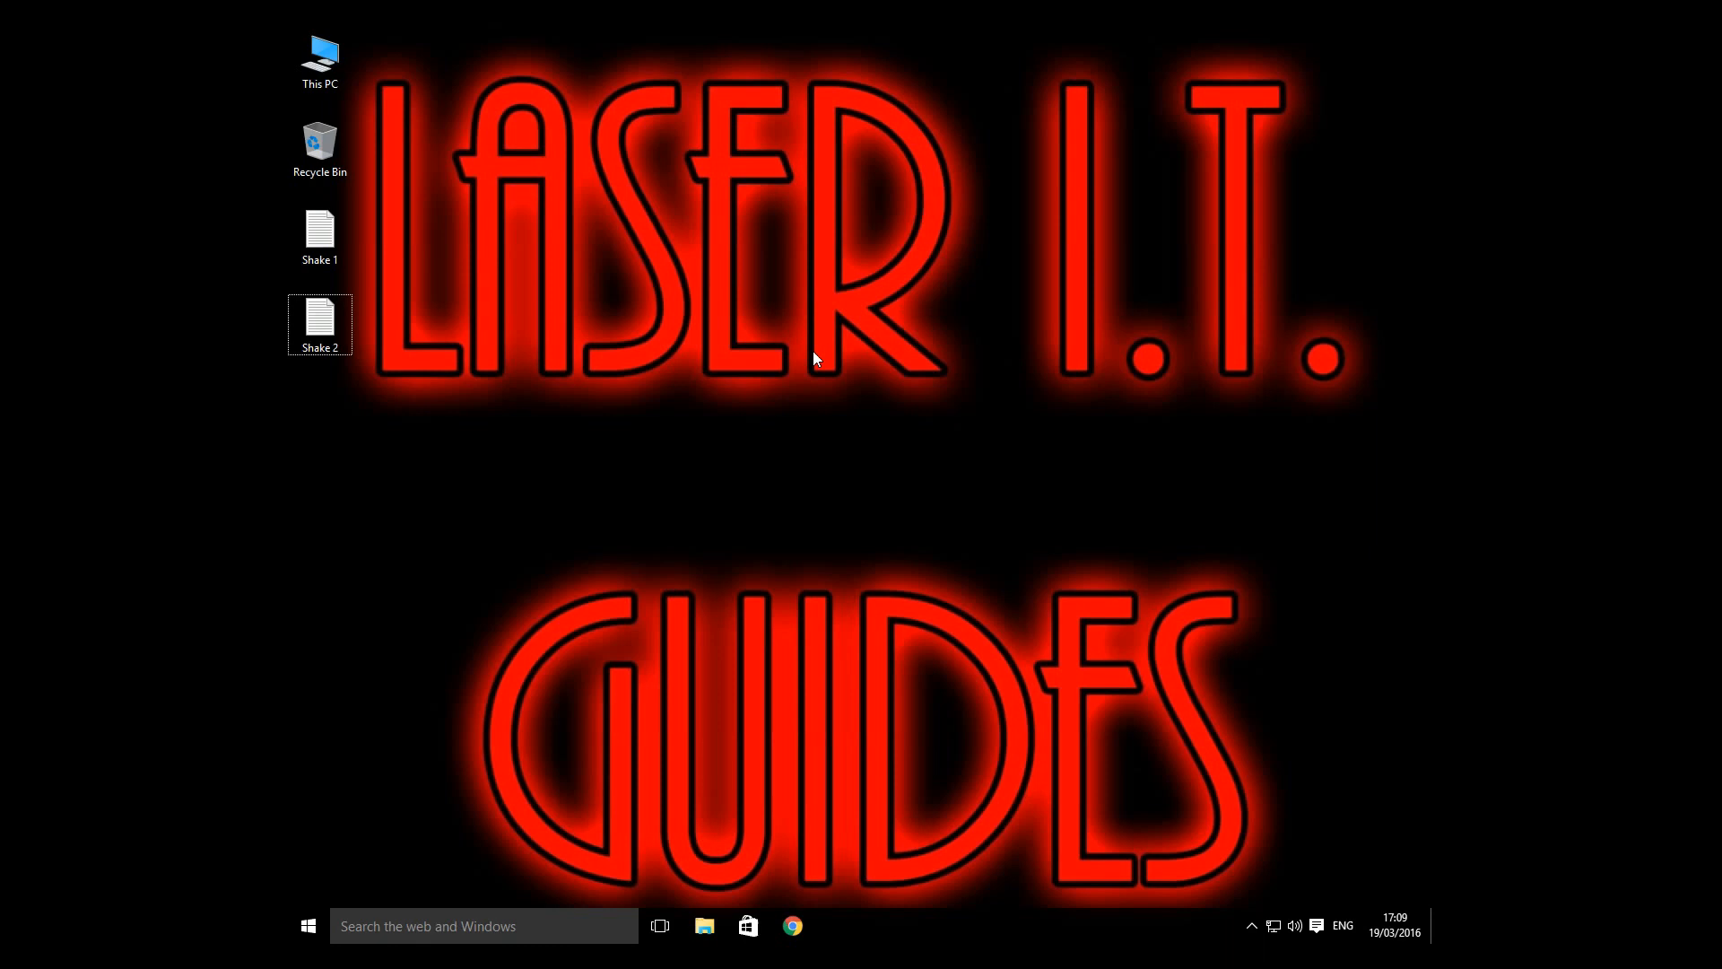
# - Open the Shake 1 text file in Notepad to try the shake-to-minimize behaviour
pyautogui.click(319, 231)
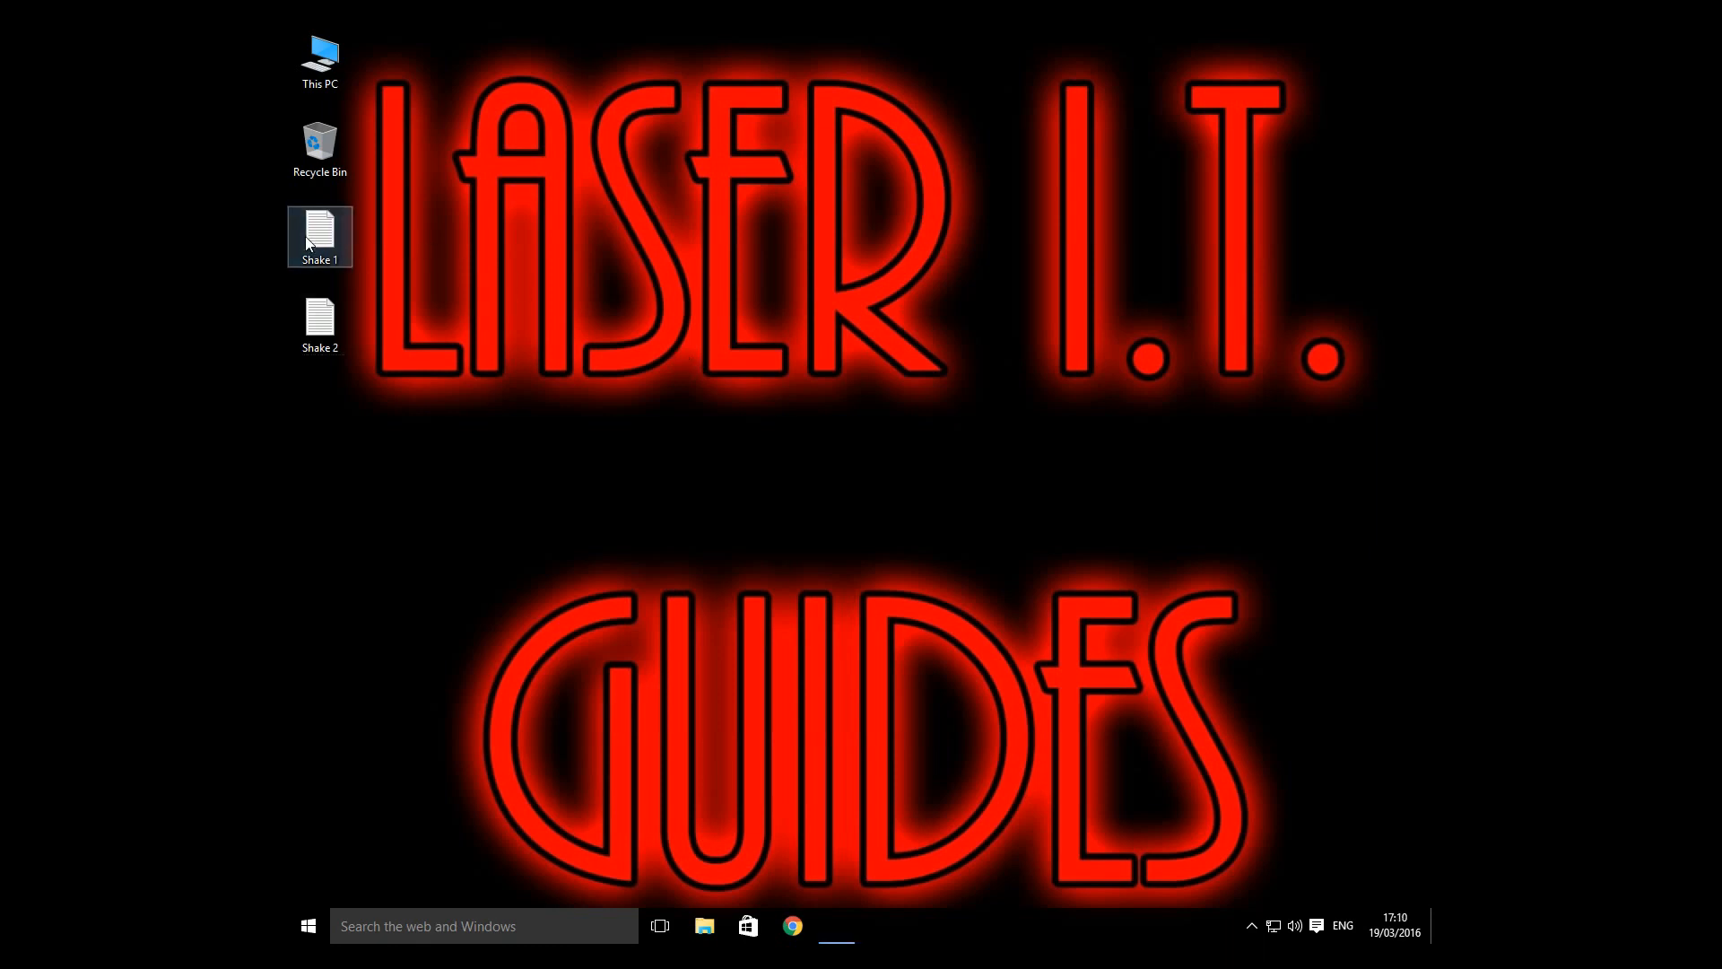
pyautogui.doubleClick(320, 325)
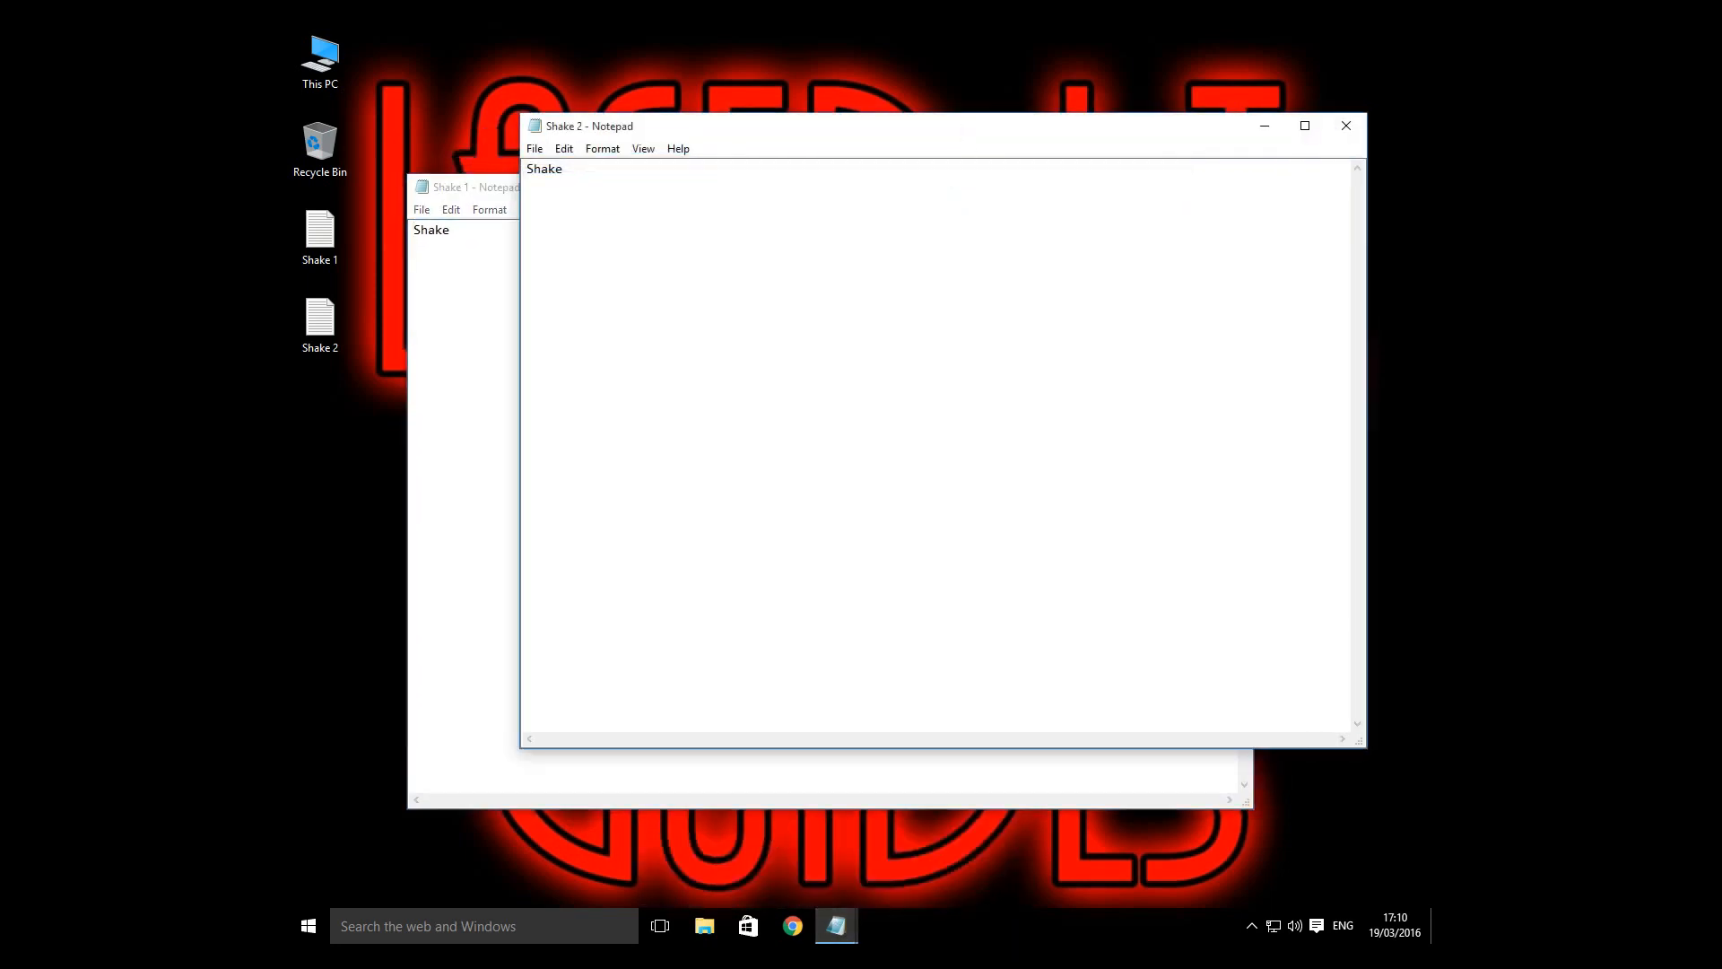
pyautogui.click(472, 186)
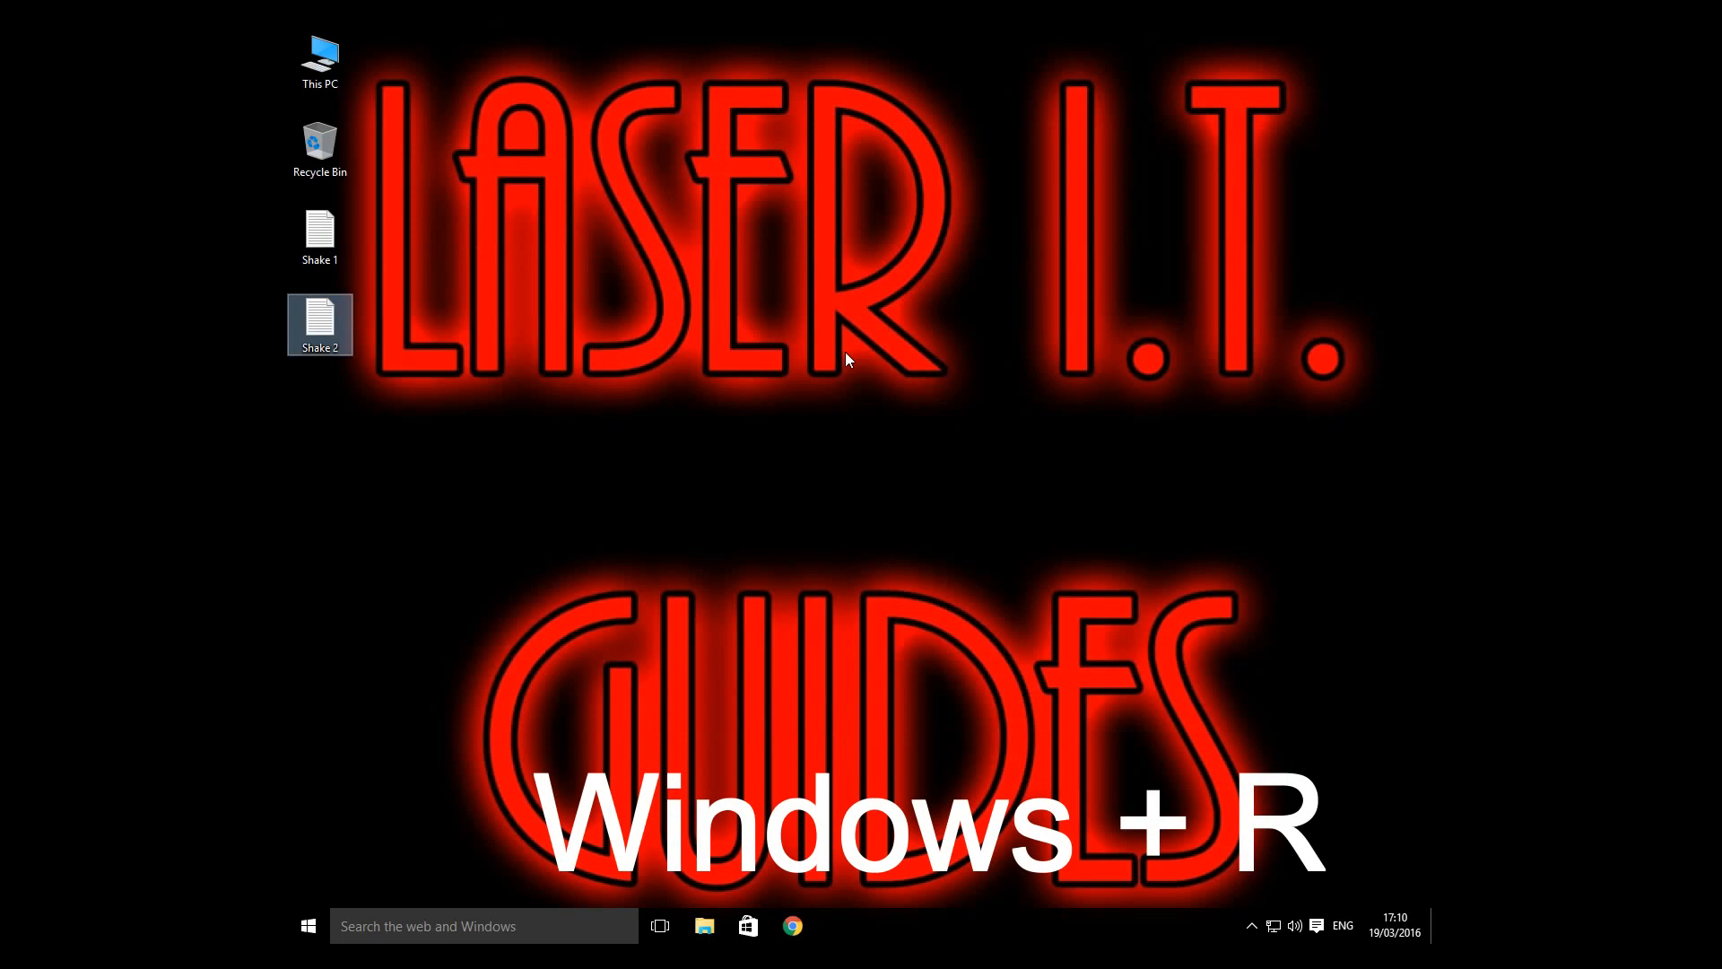
# - Launch regedit from the Run dialog and approve the User Account Control prompt
pyautogui.press('win+r')
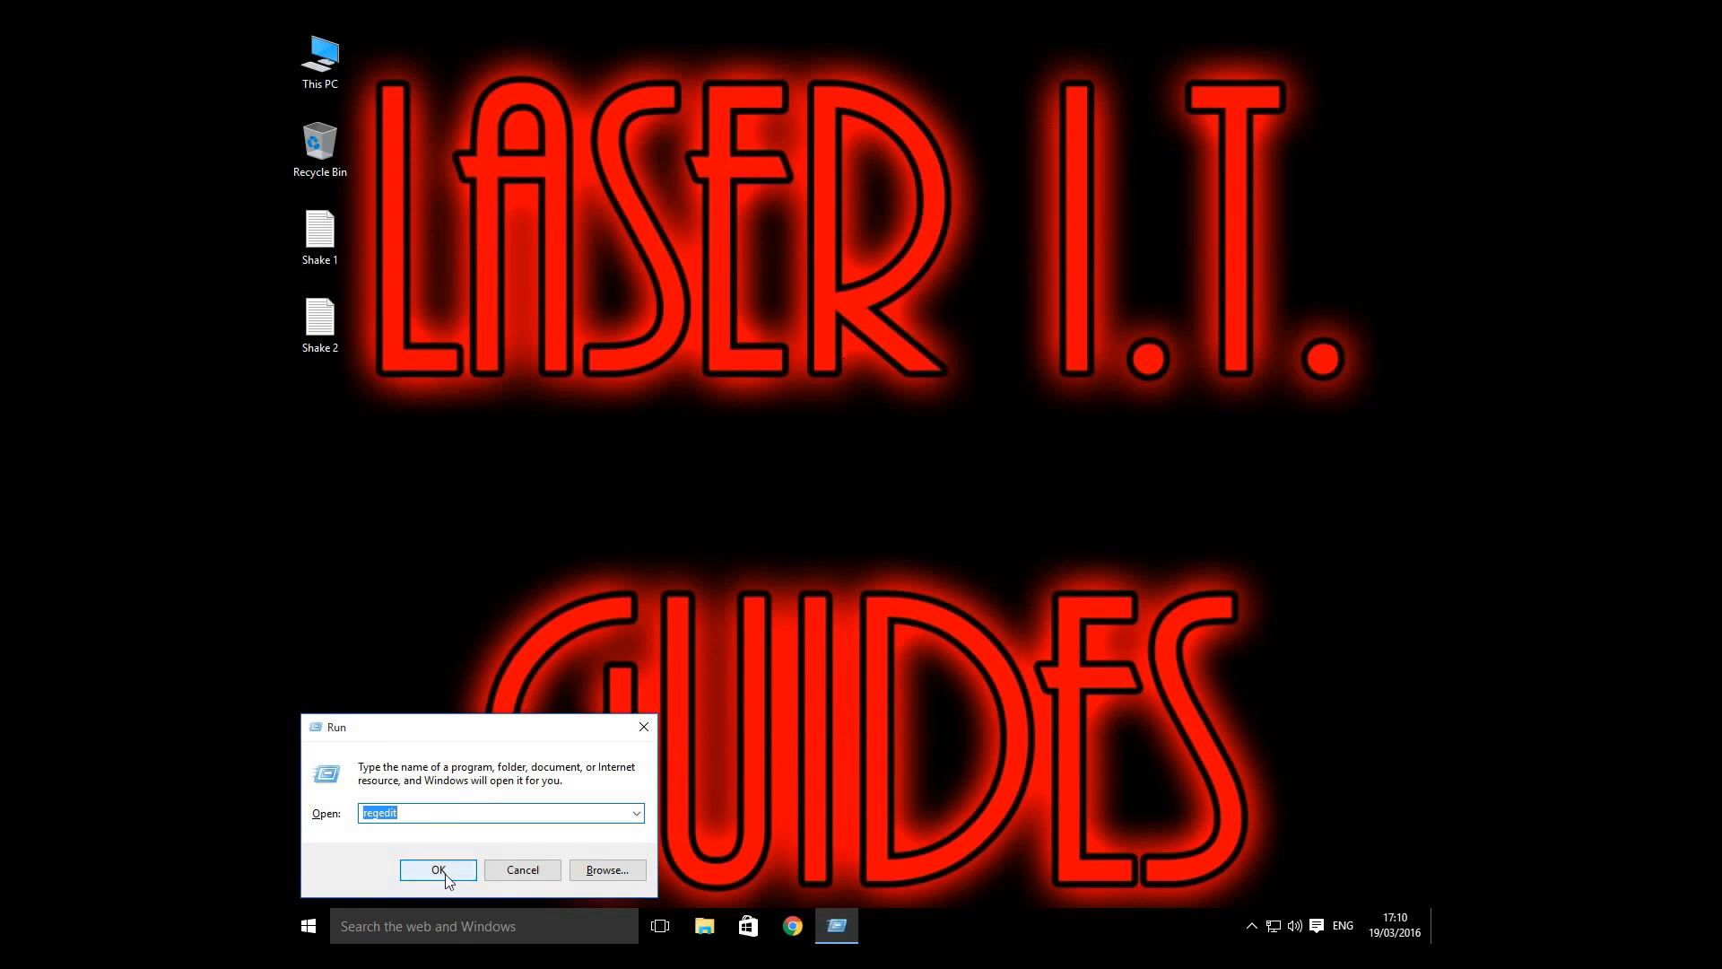
pyautogui.click(438, 868)
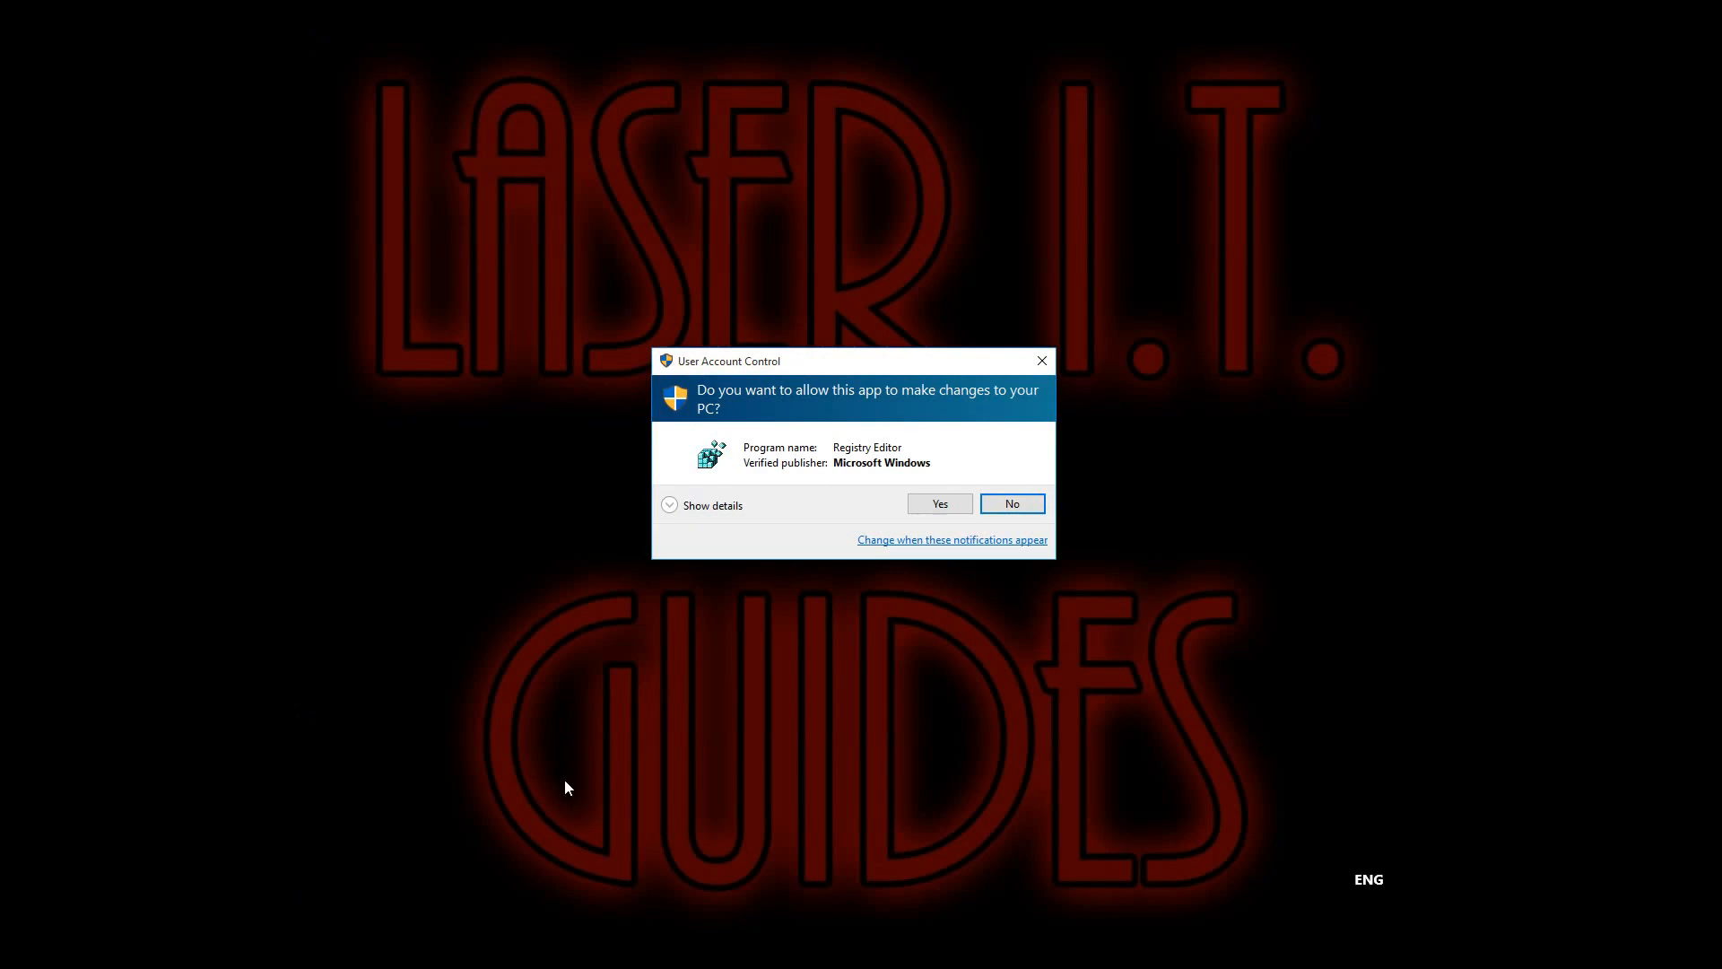
pyautogui.click(938, 502)
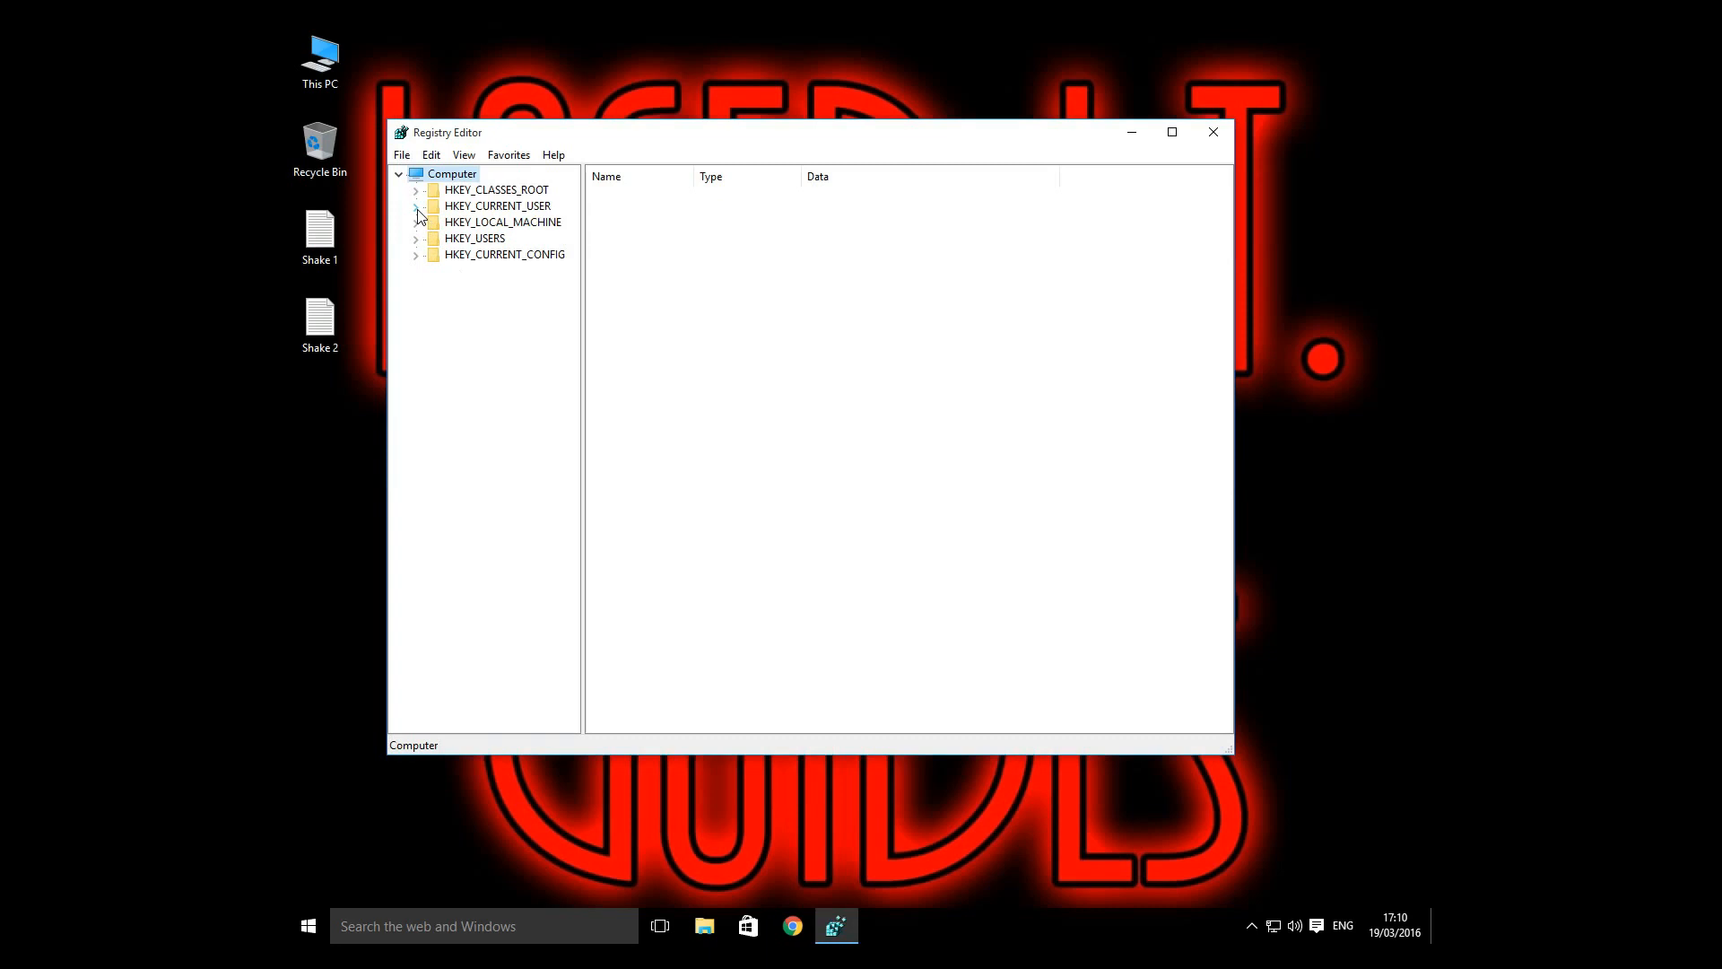
# - Expand HKEY_CURRENT_USER > Software > Policies > Microsoft and select the Windows key
pyautogui.click(417, 205)
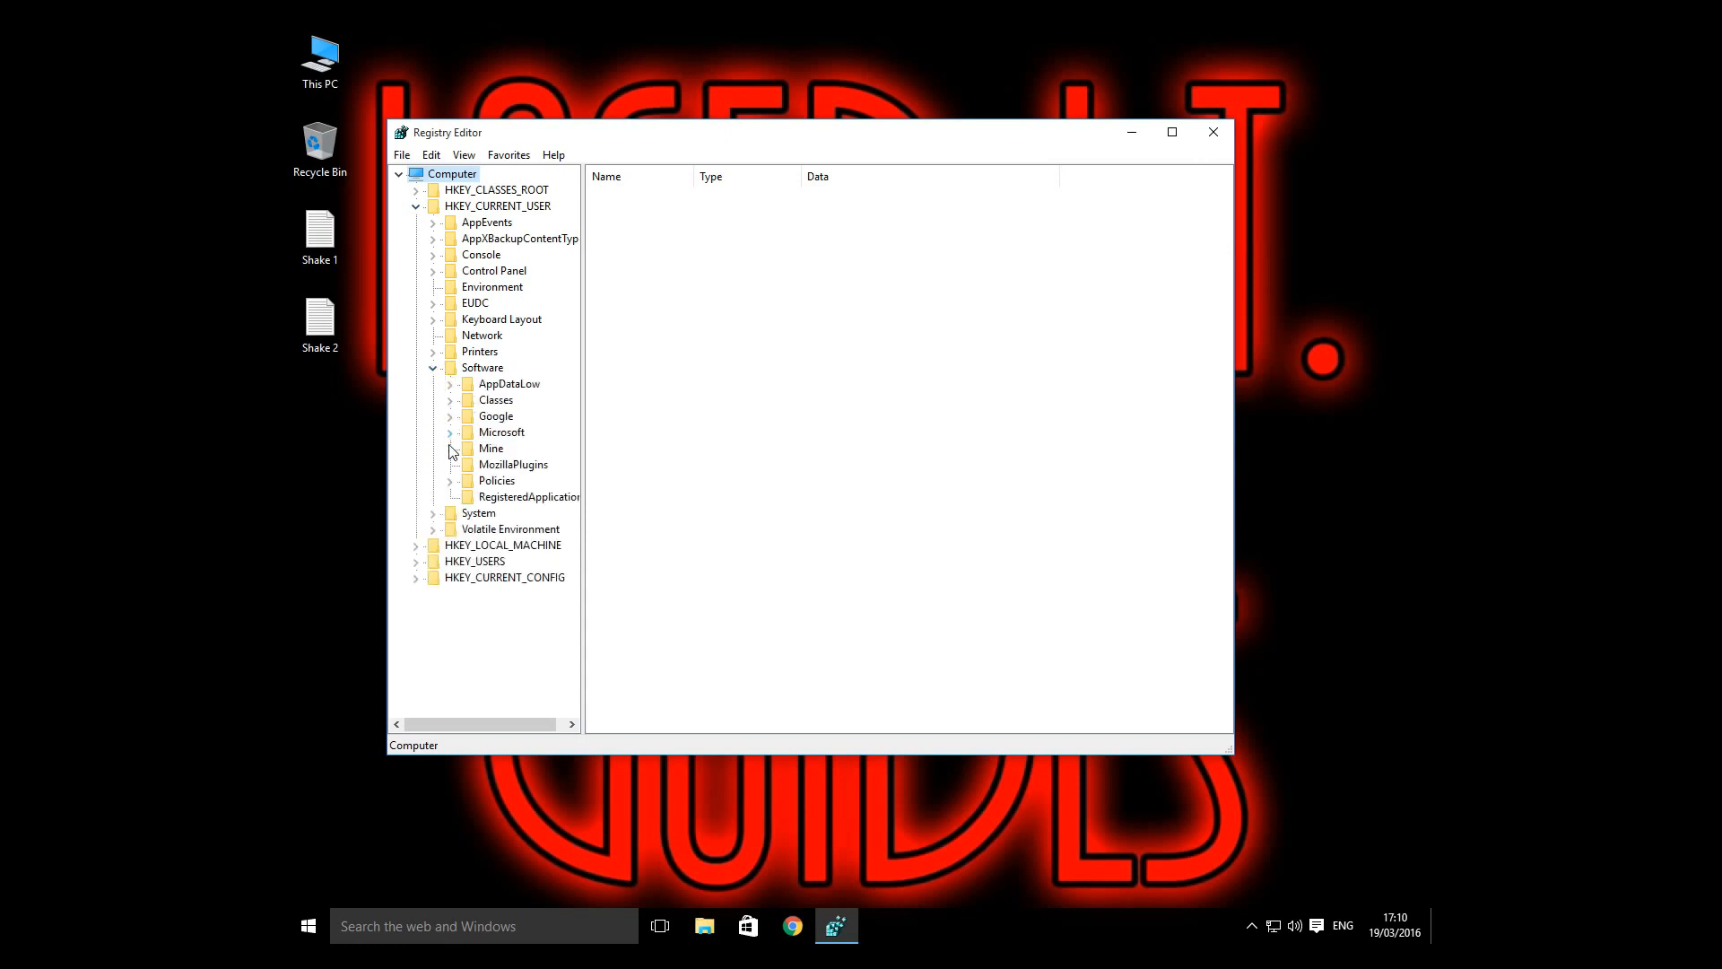
pyautogui.click(450, 481)
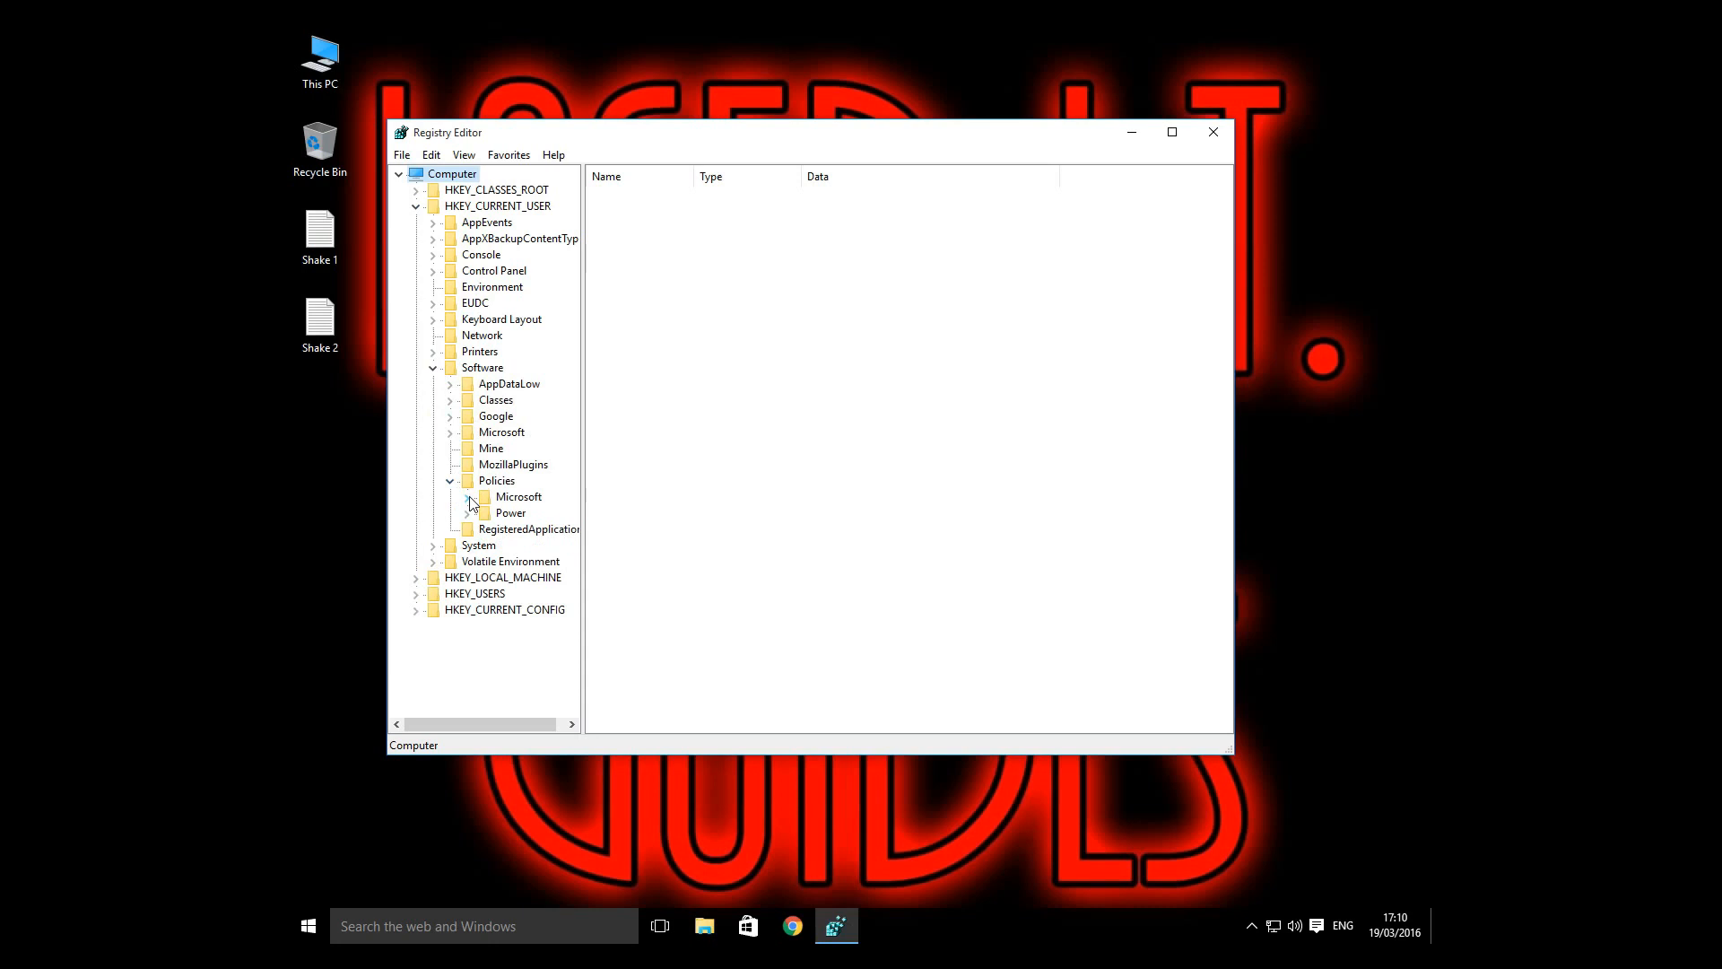
pyautogui.click(467, 497)
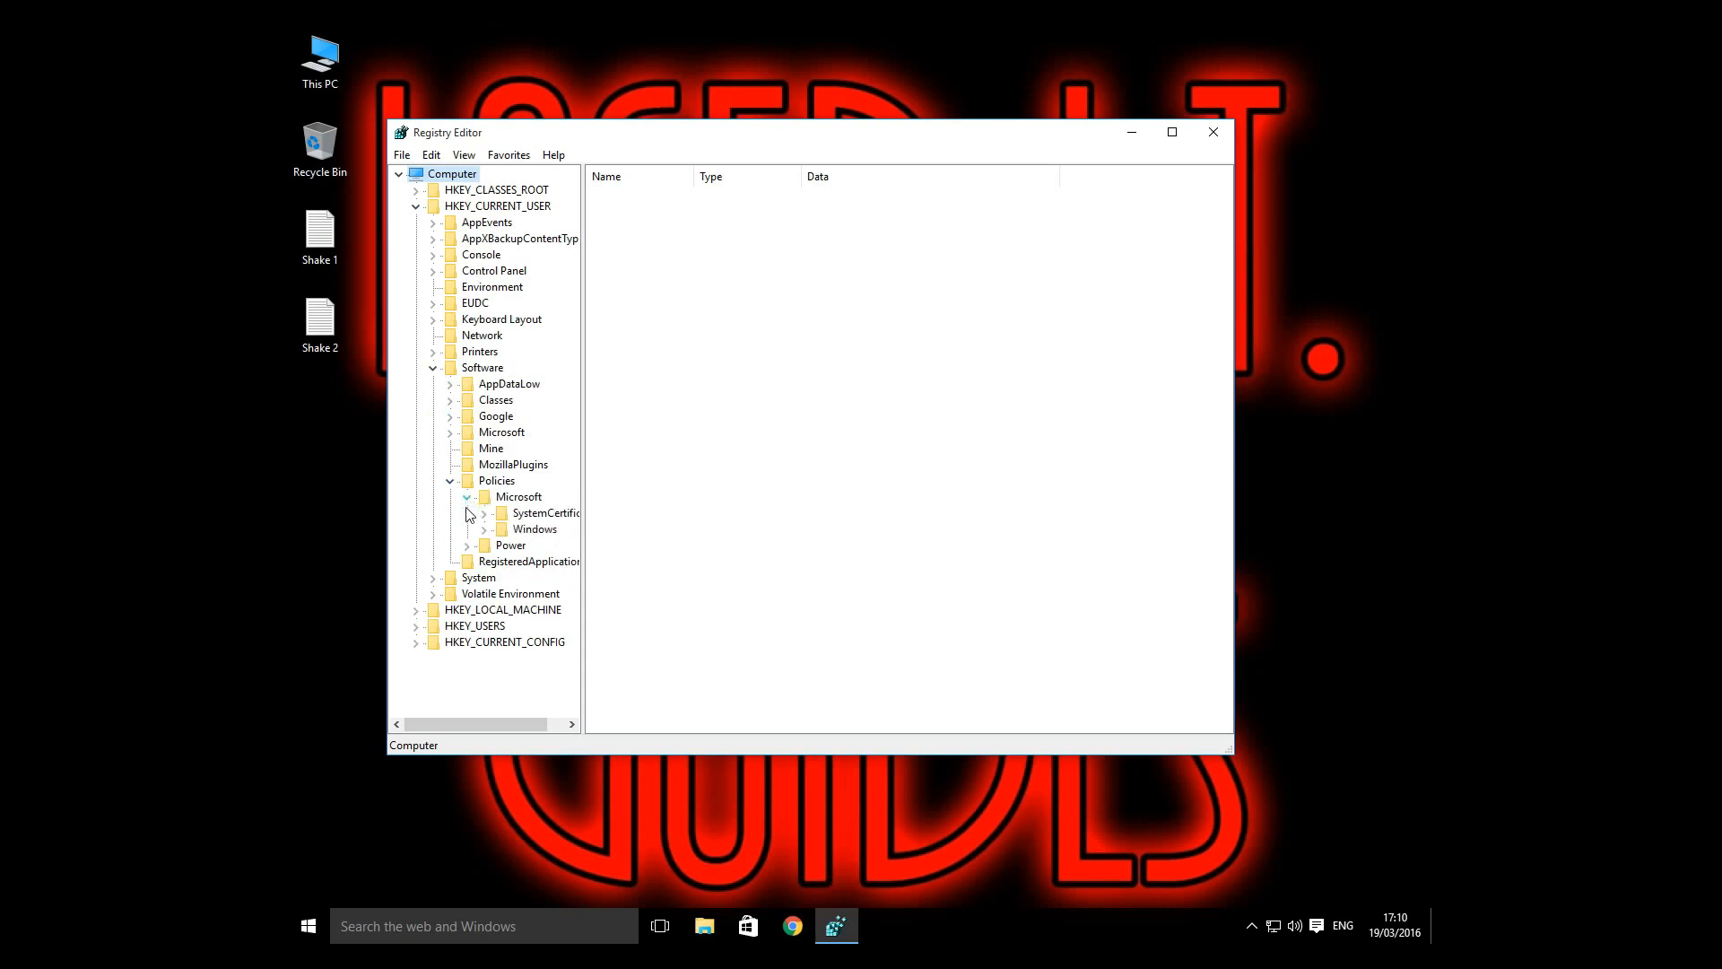
pyautogui.click(485, 527)
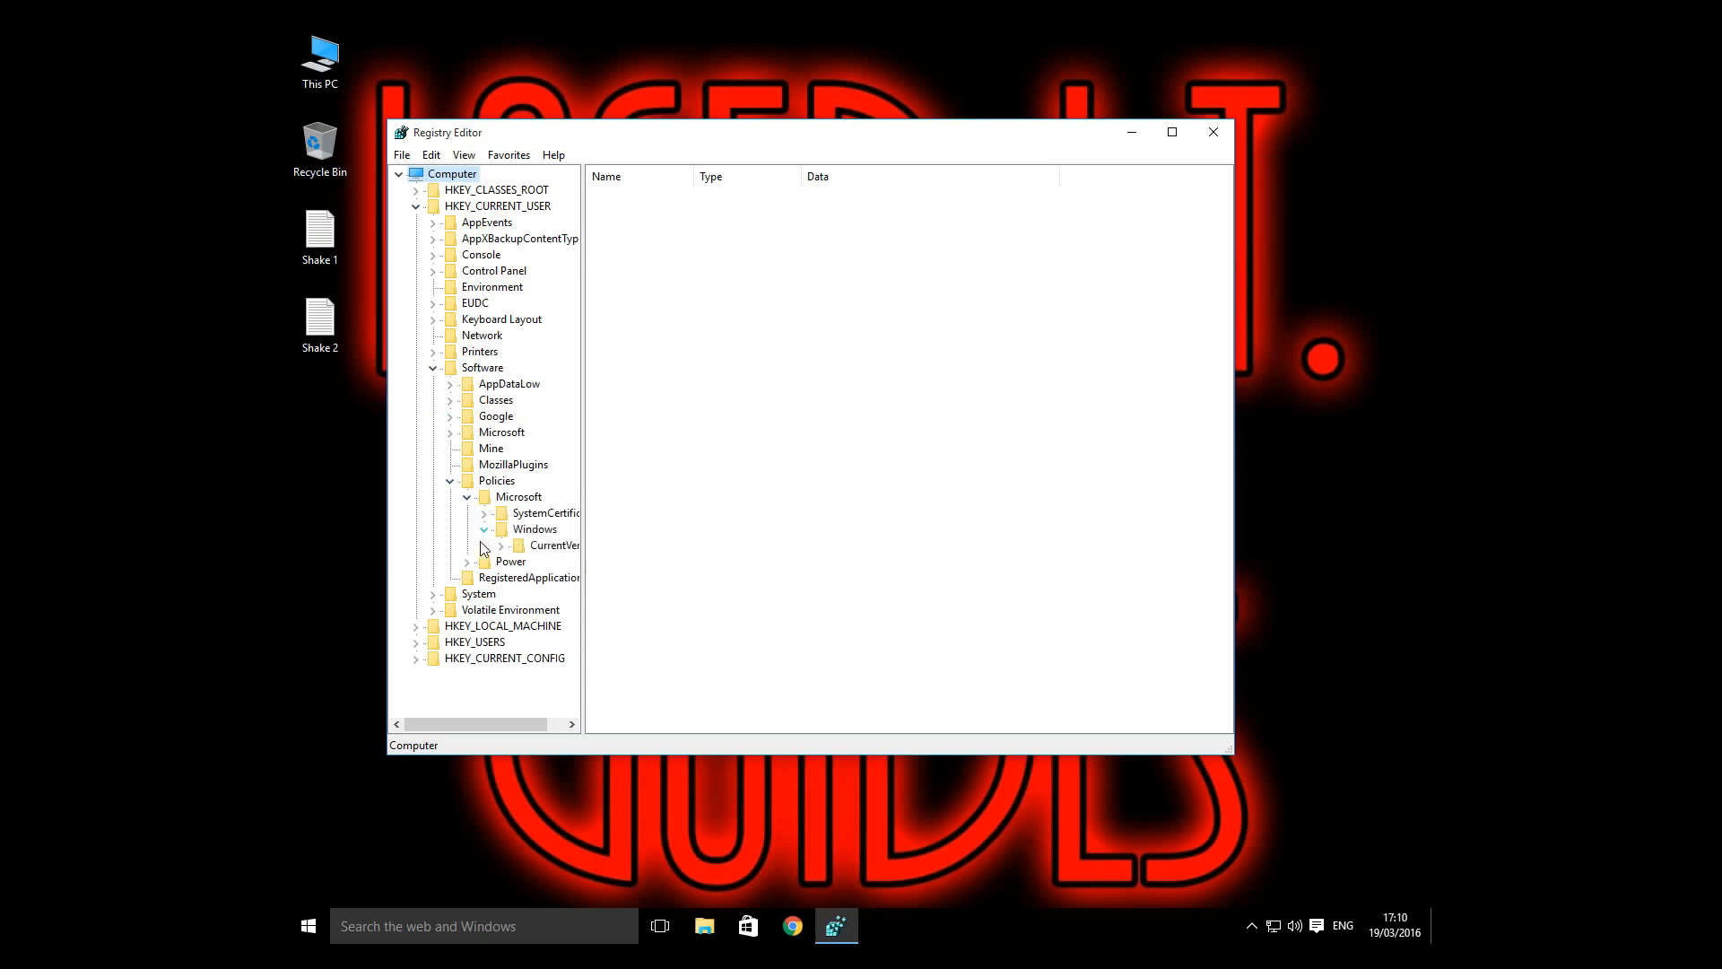
pyautogui.click(534, 528)
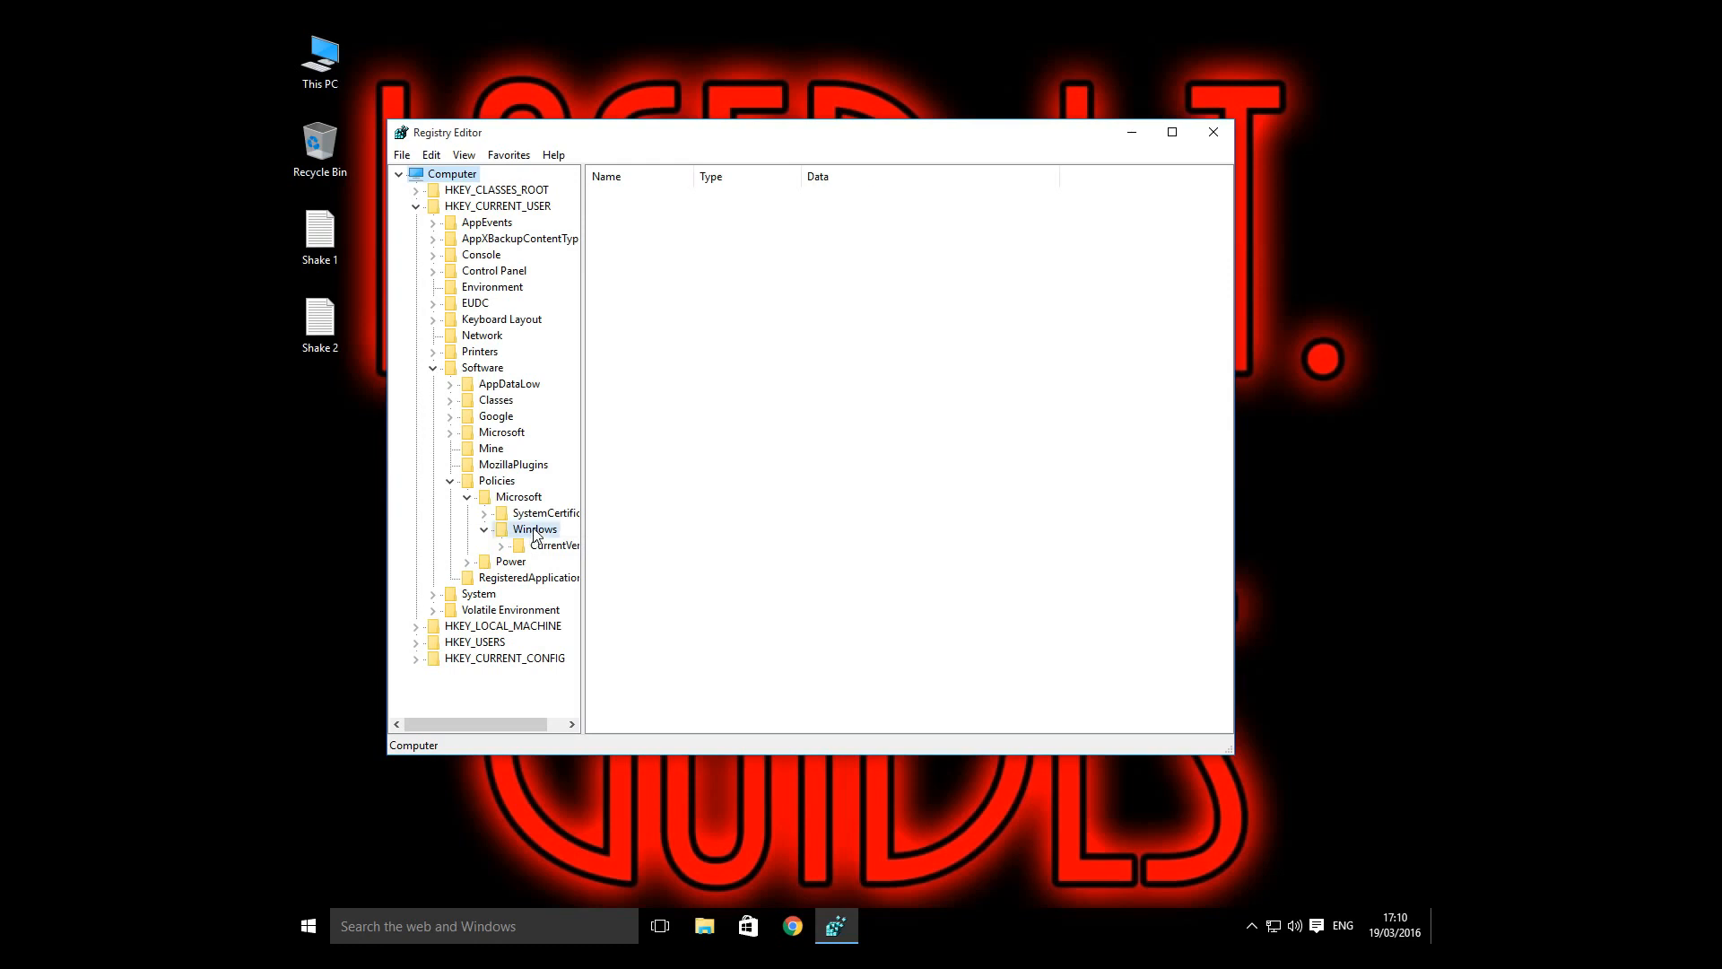
# - Create a new subkey named Explorer under the Windows policies key
pyautogui.rightClick(535, 528)
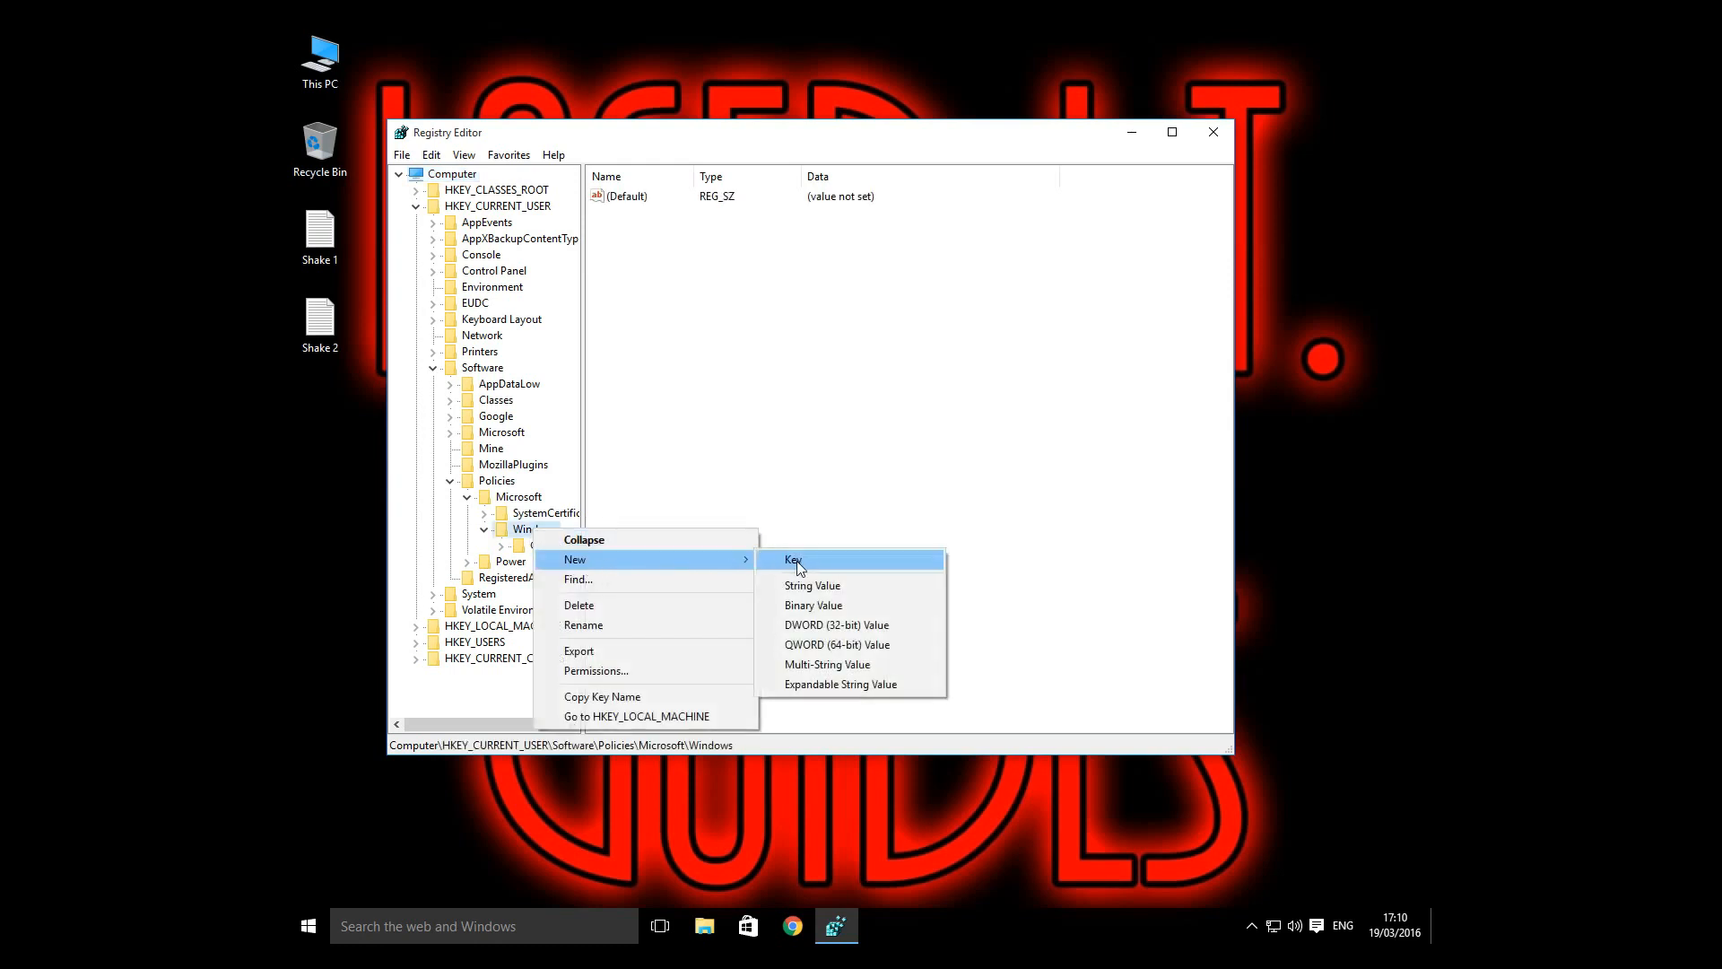
pyautogui.click(795, 560)
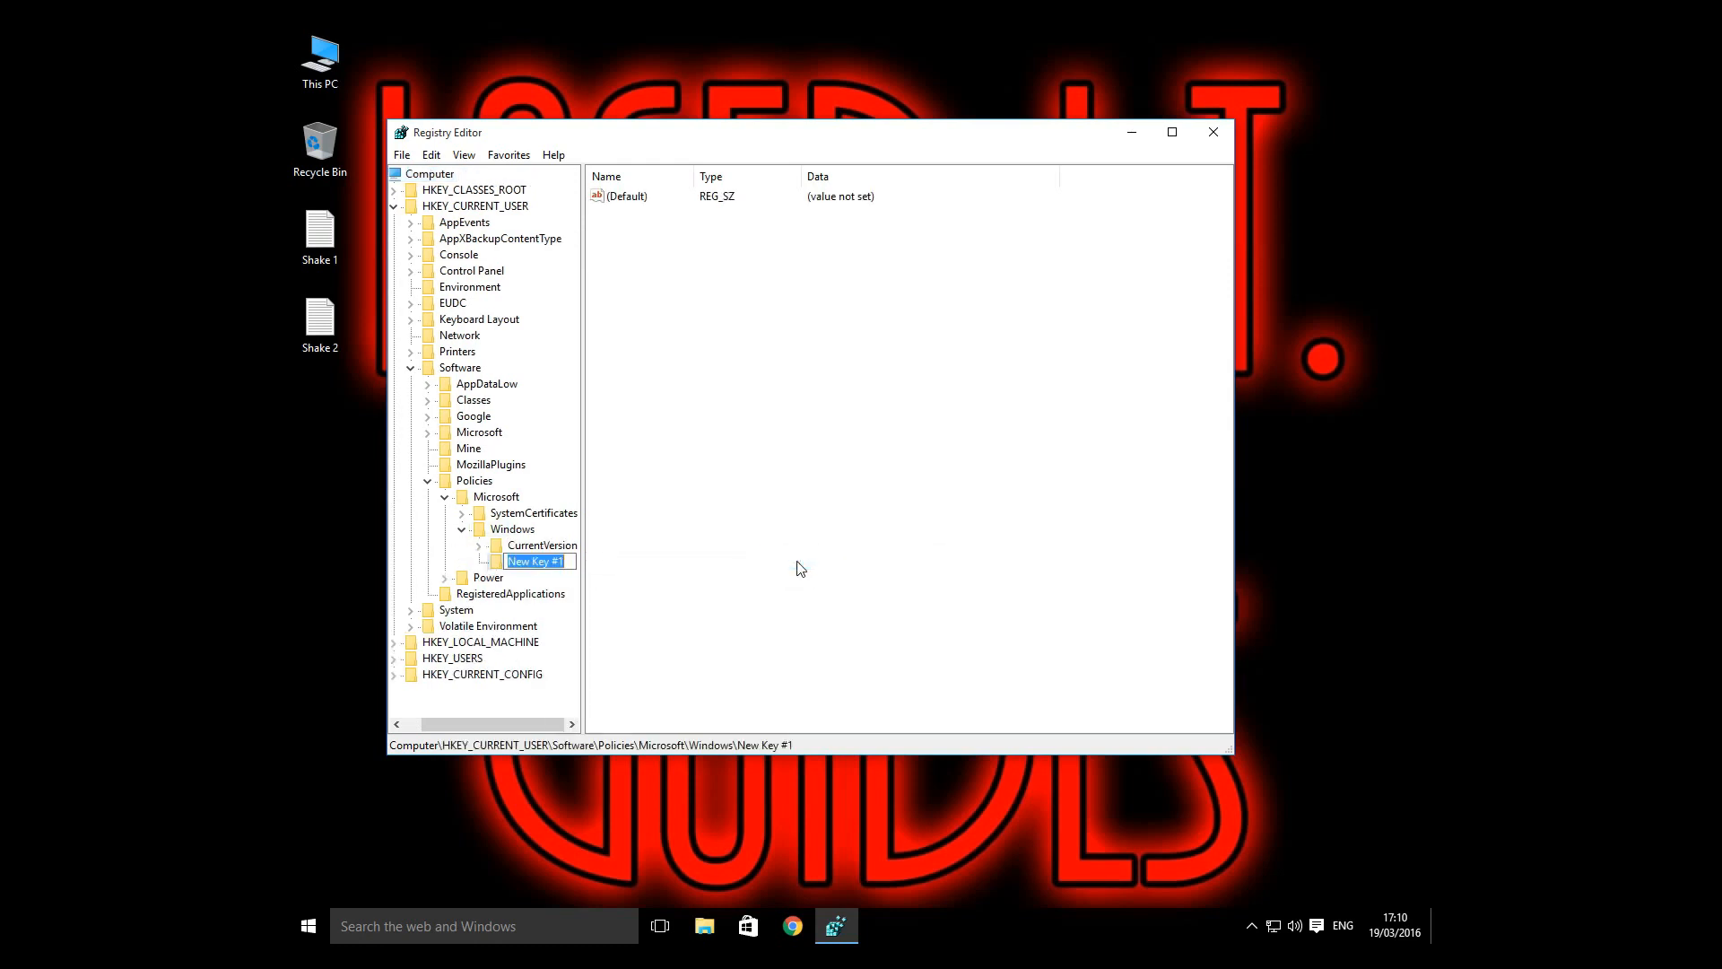
pyautogui.write('Explorer')
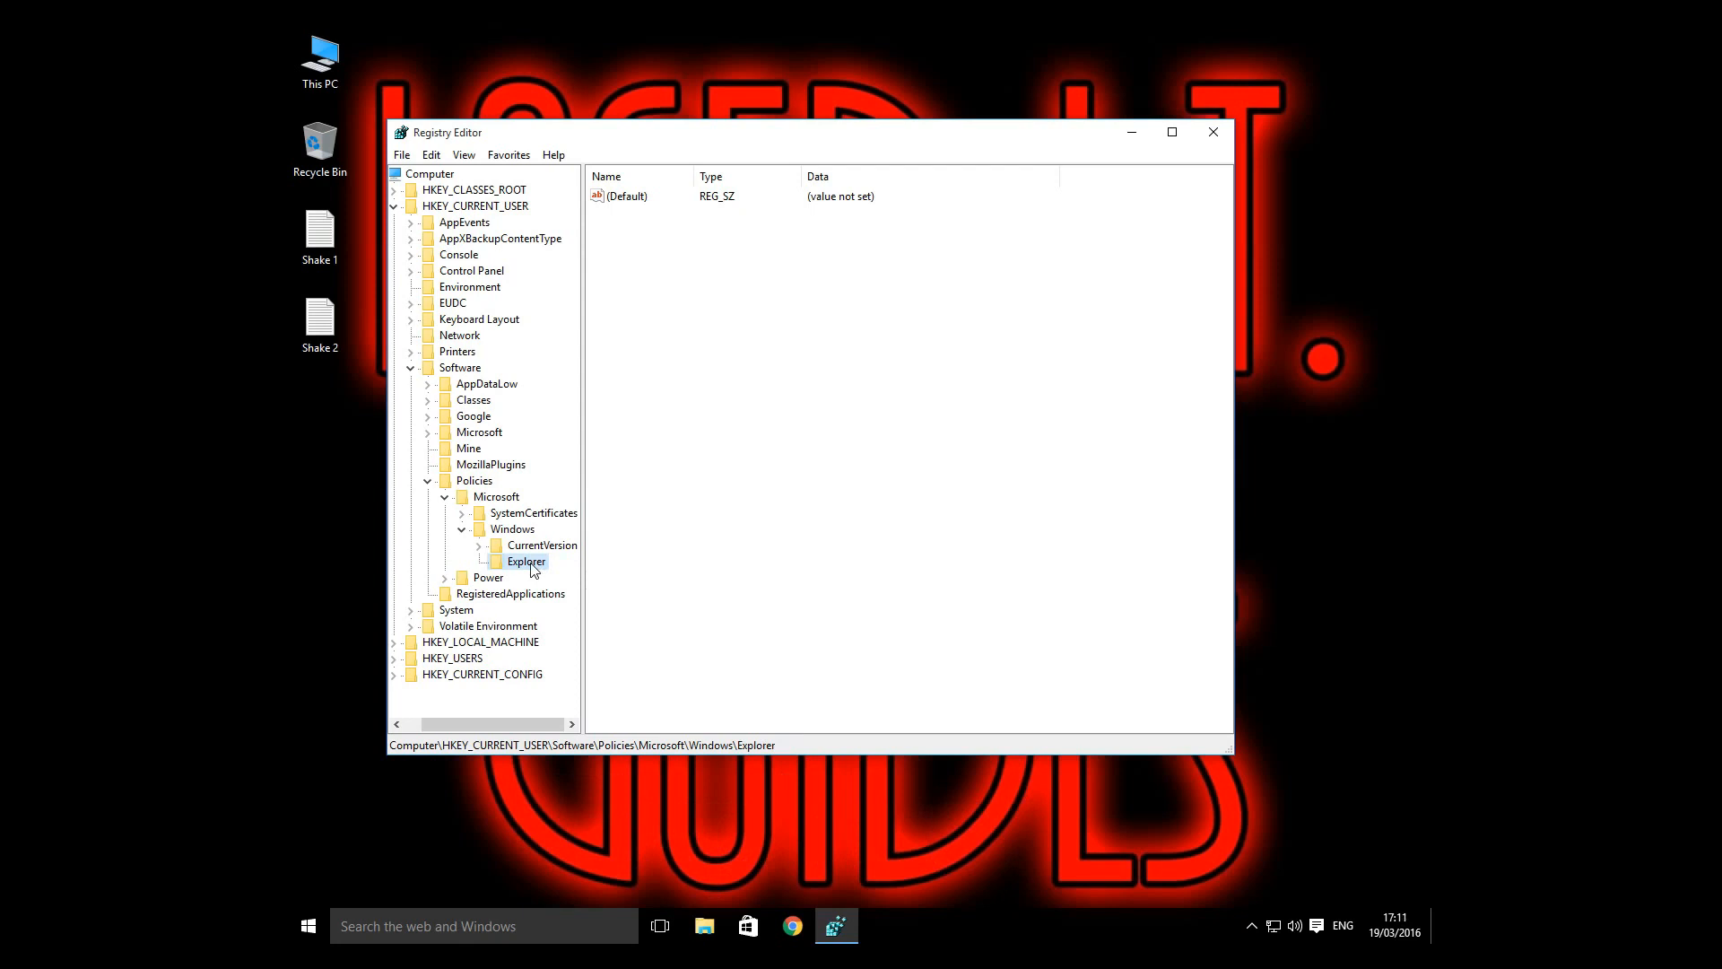
# - Add a DWORD (32-bit) value named NoWindowMinimizingShortcuts inside the Explorer key
pyautogui.rightClick(525, 562)
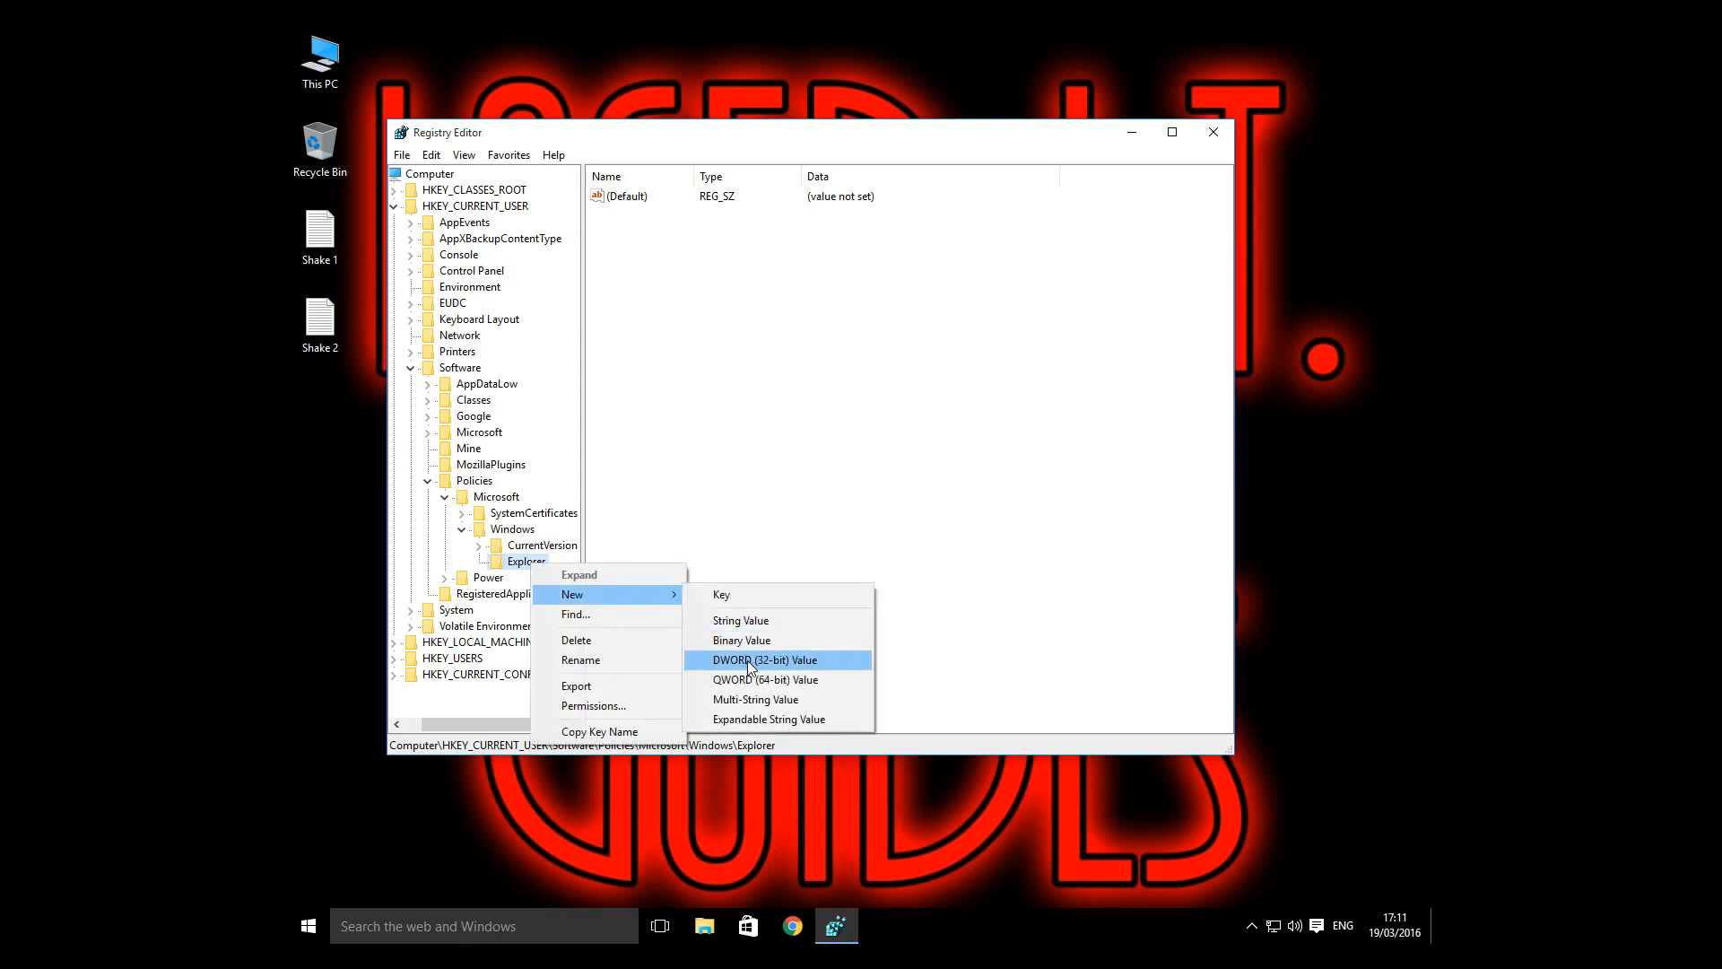
pyautogui.click(764, 658)
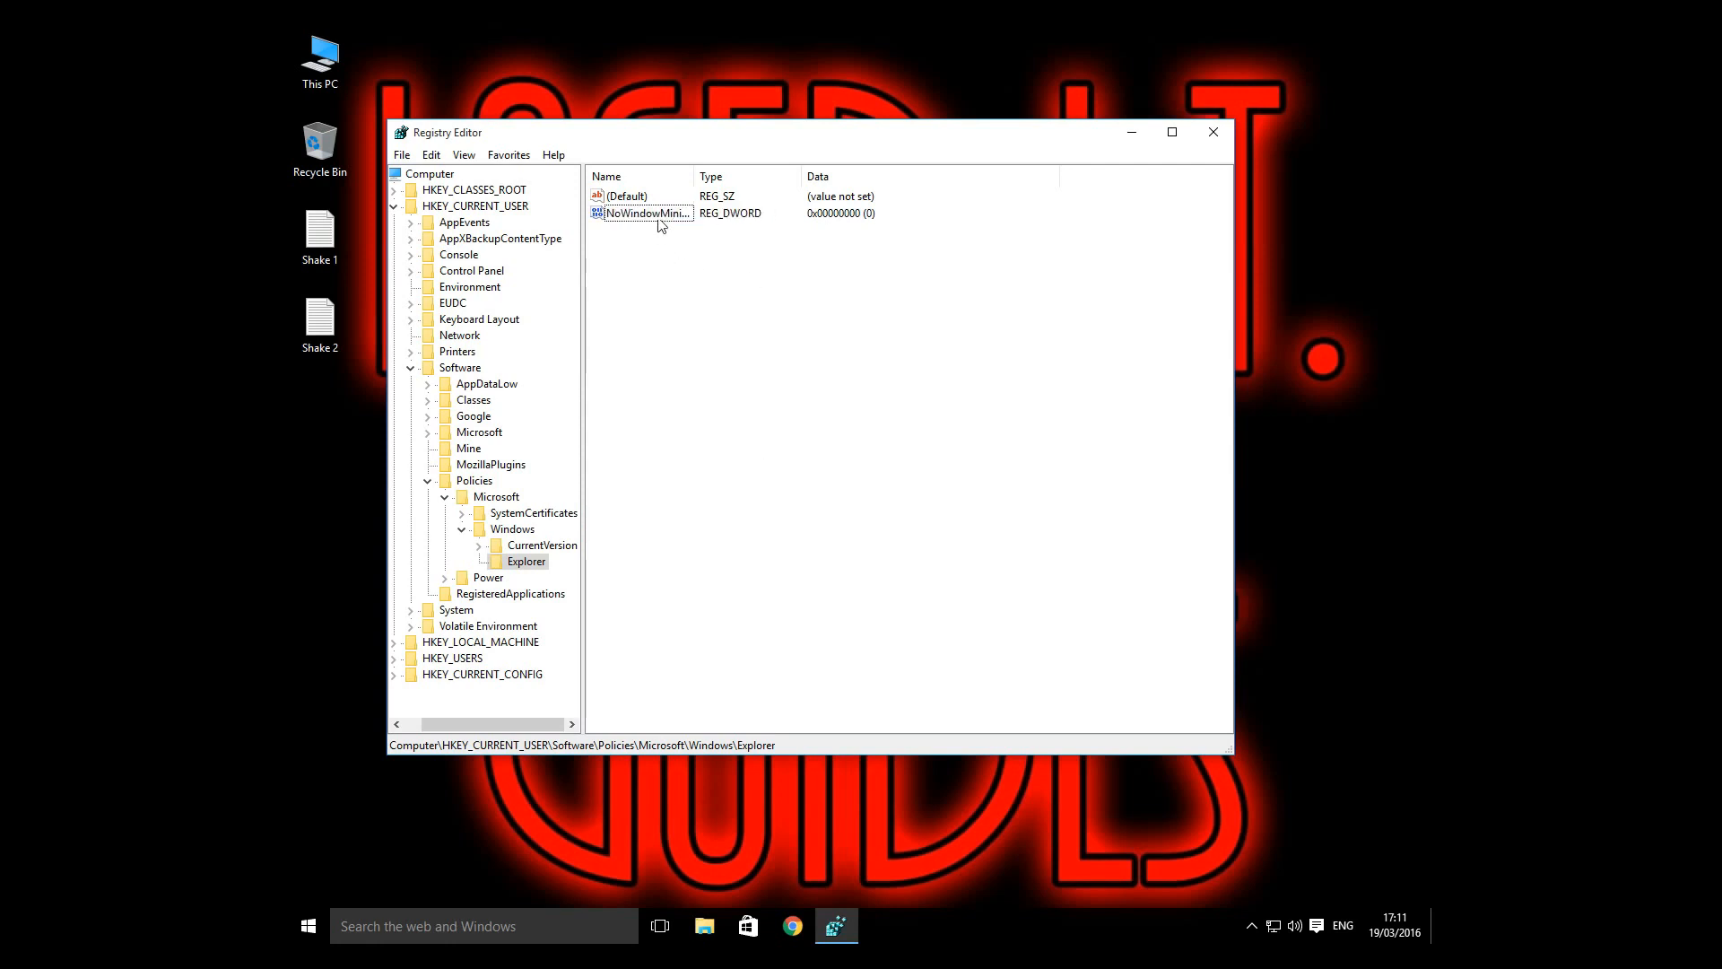
pyautogui.rightClick(646, 211)
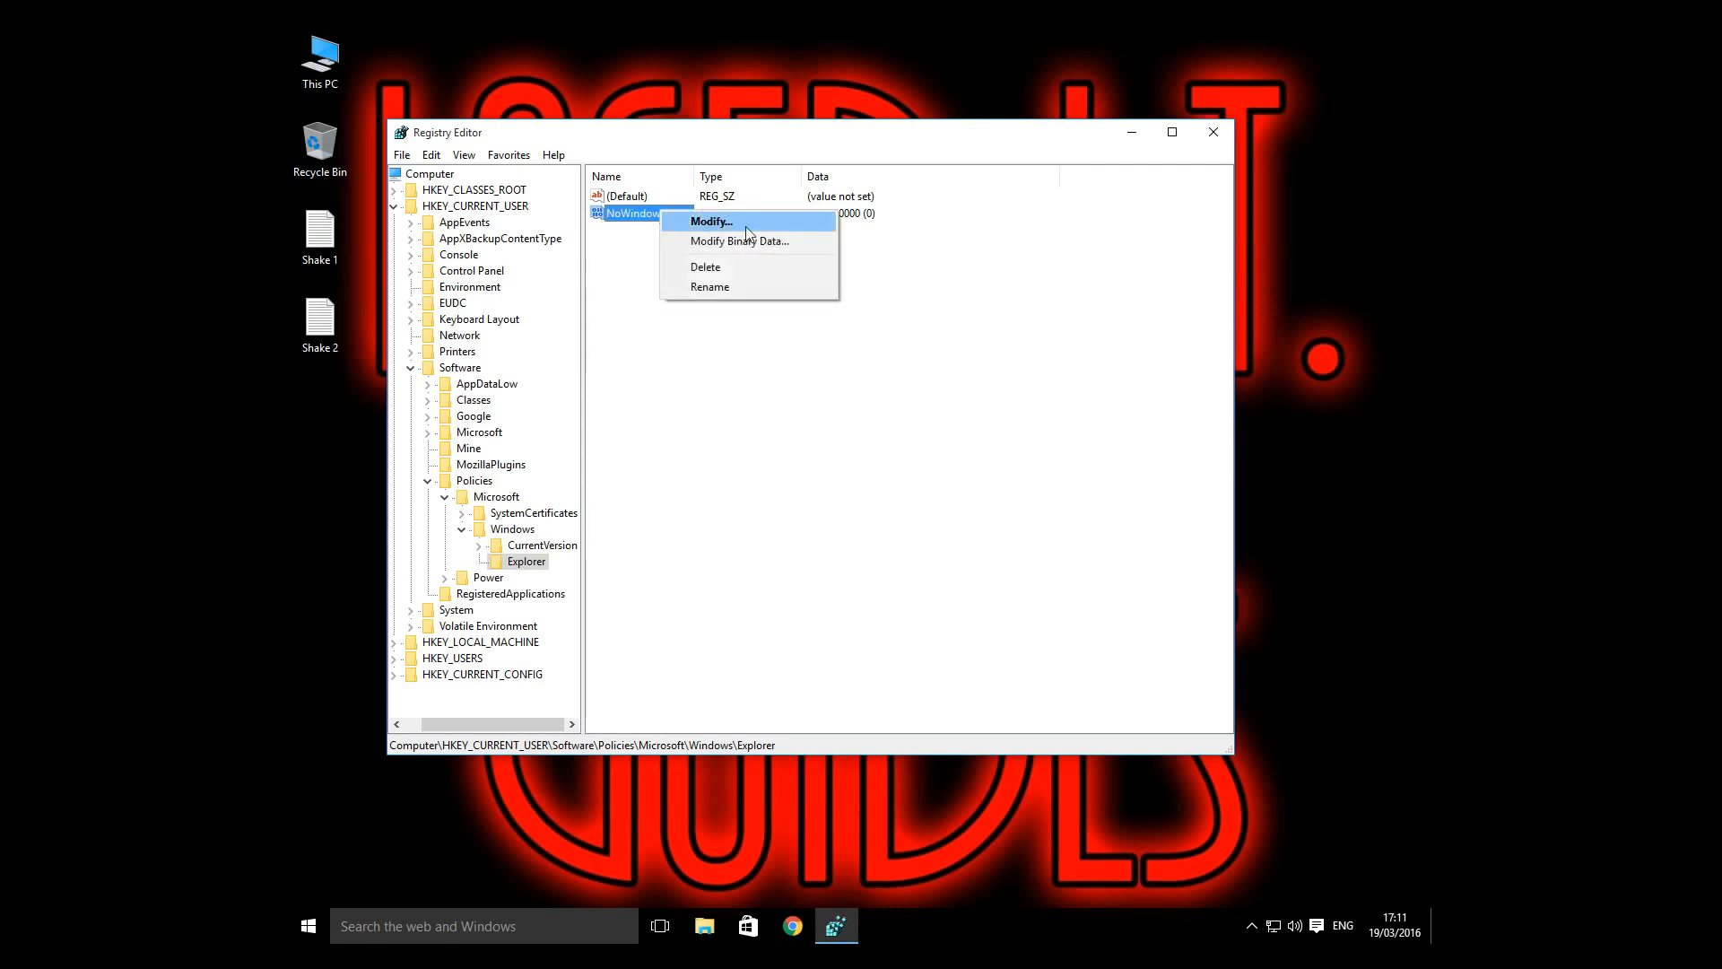
# - Set NoWindowMinimizingShortcuts value data to 1 and close Registry Editor
pyautogui.click(711, 221)
pyautogui.write('1')
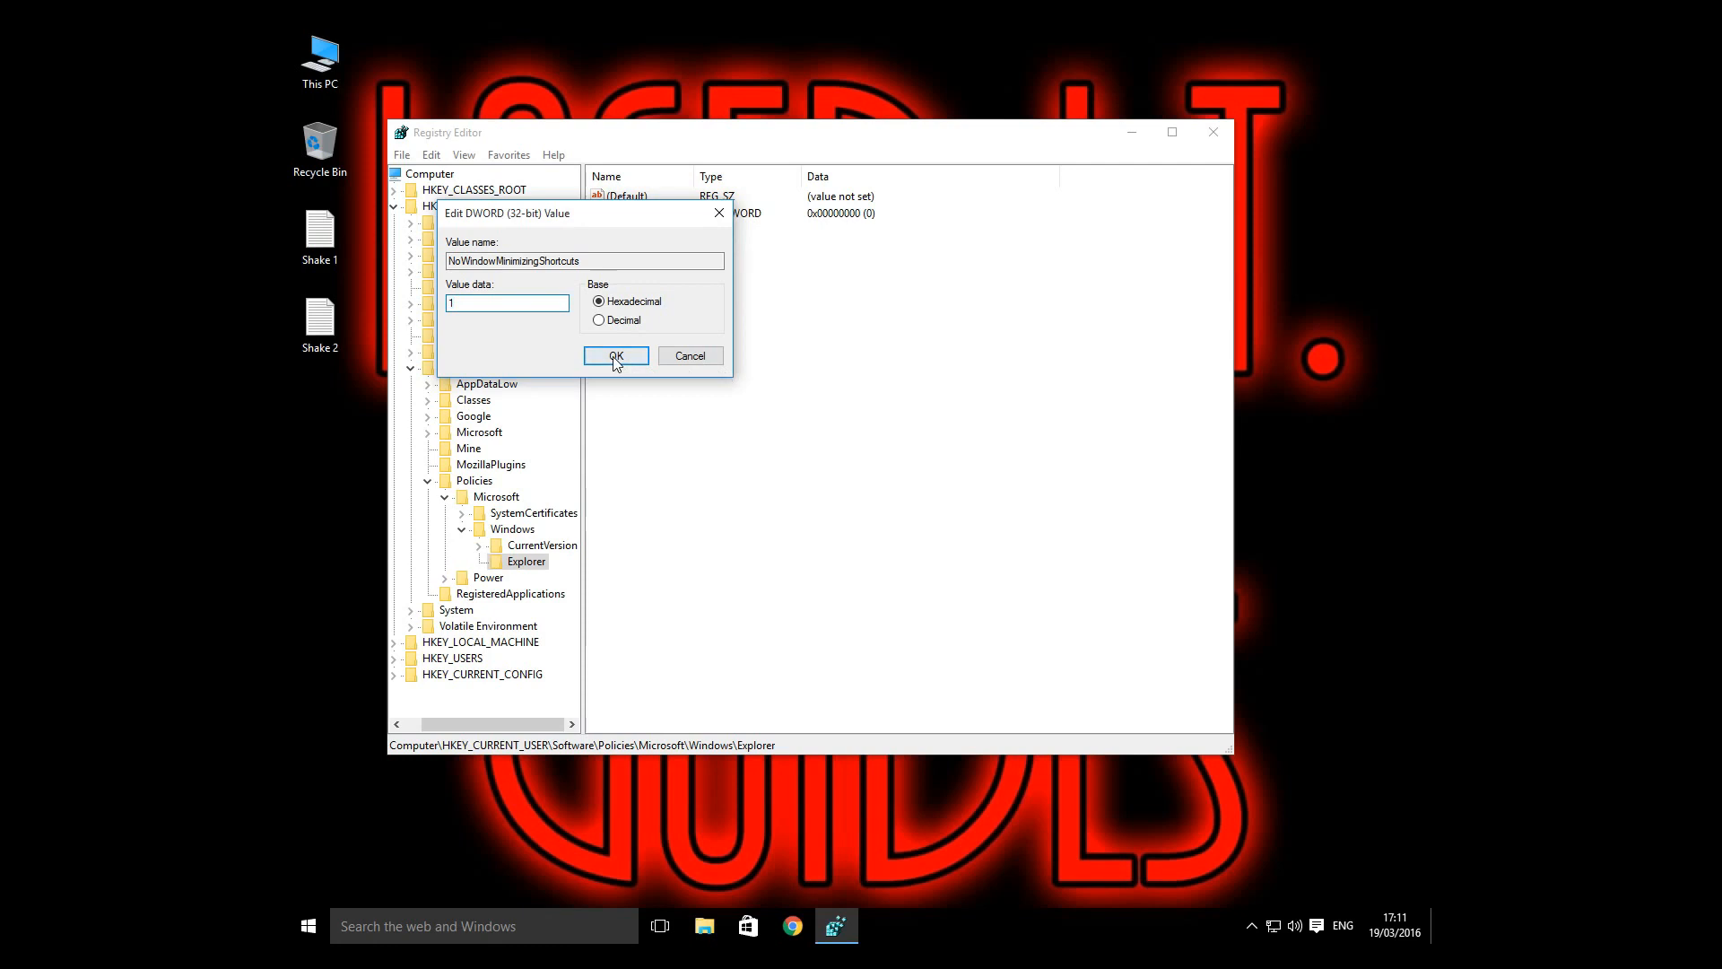
pyautogui.click(615, 355)
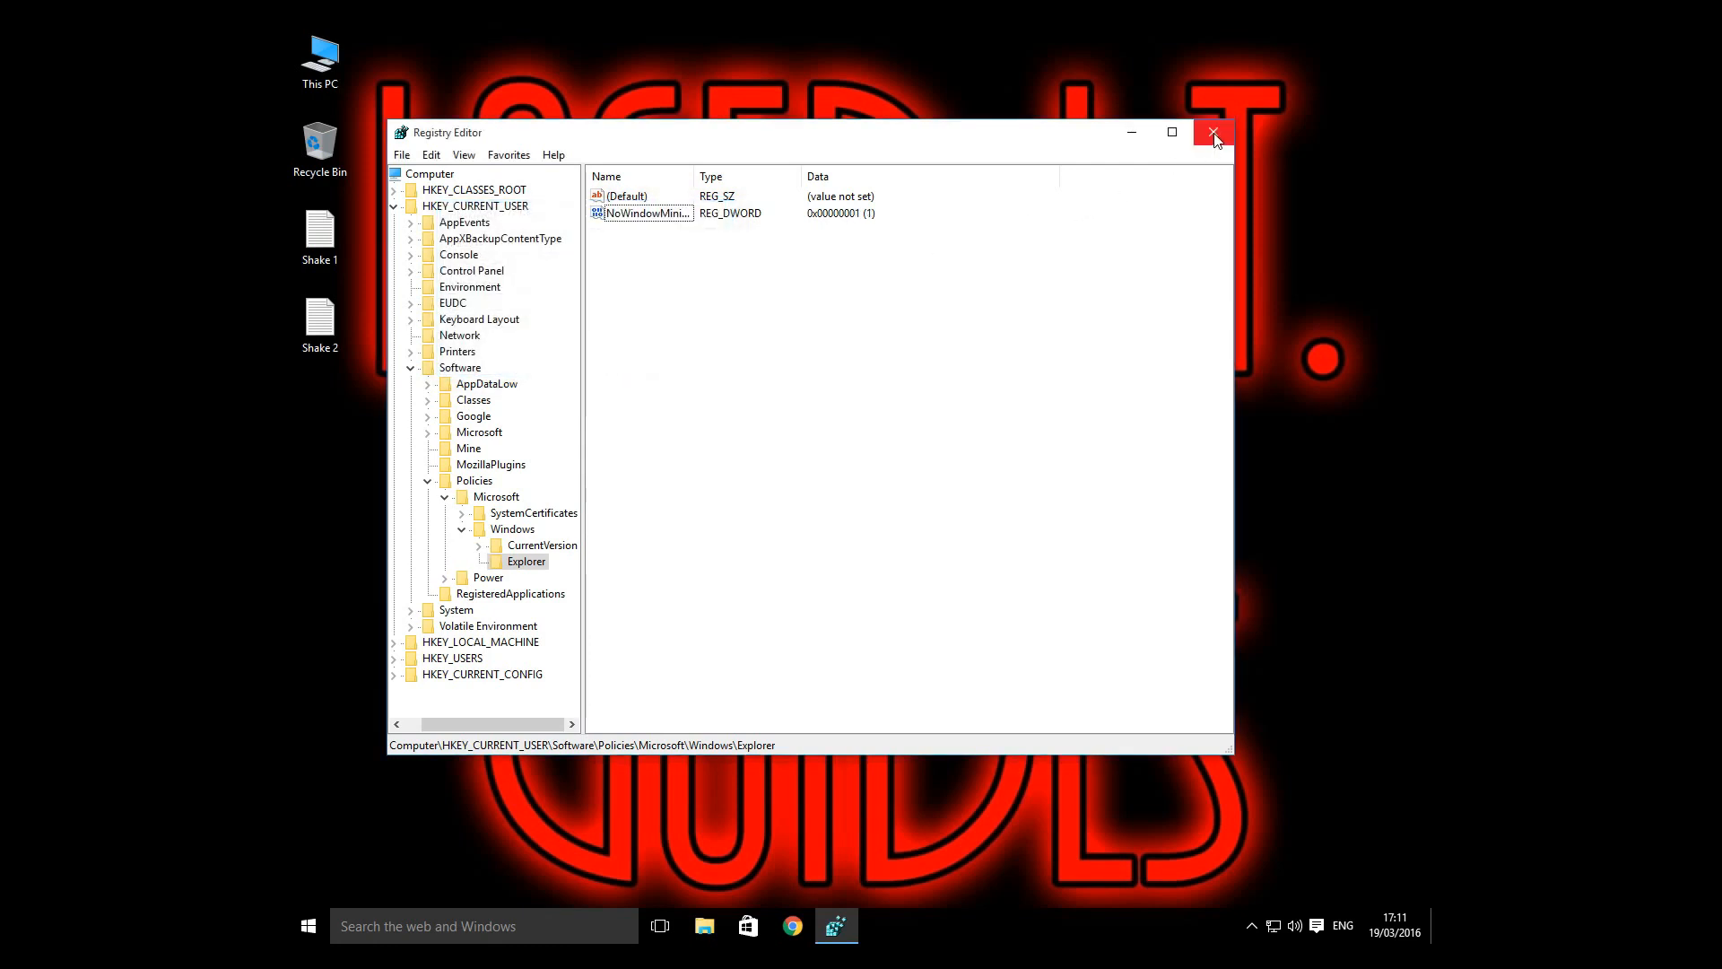
pyautogui.click(1214, 131)
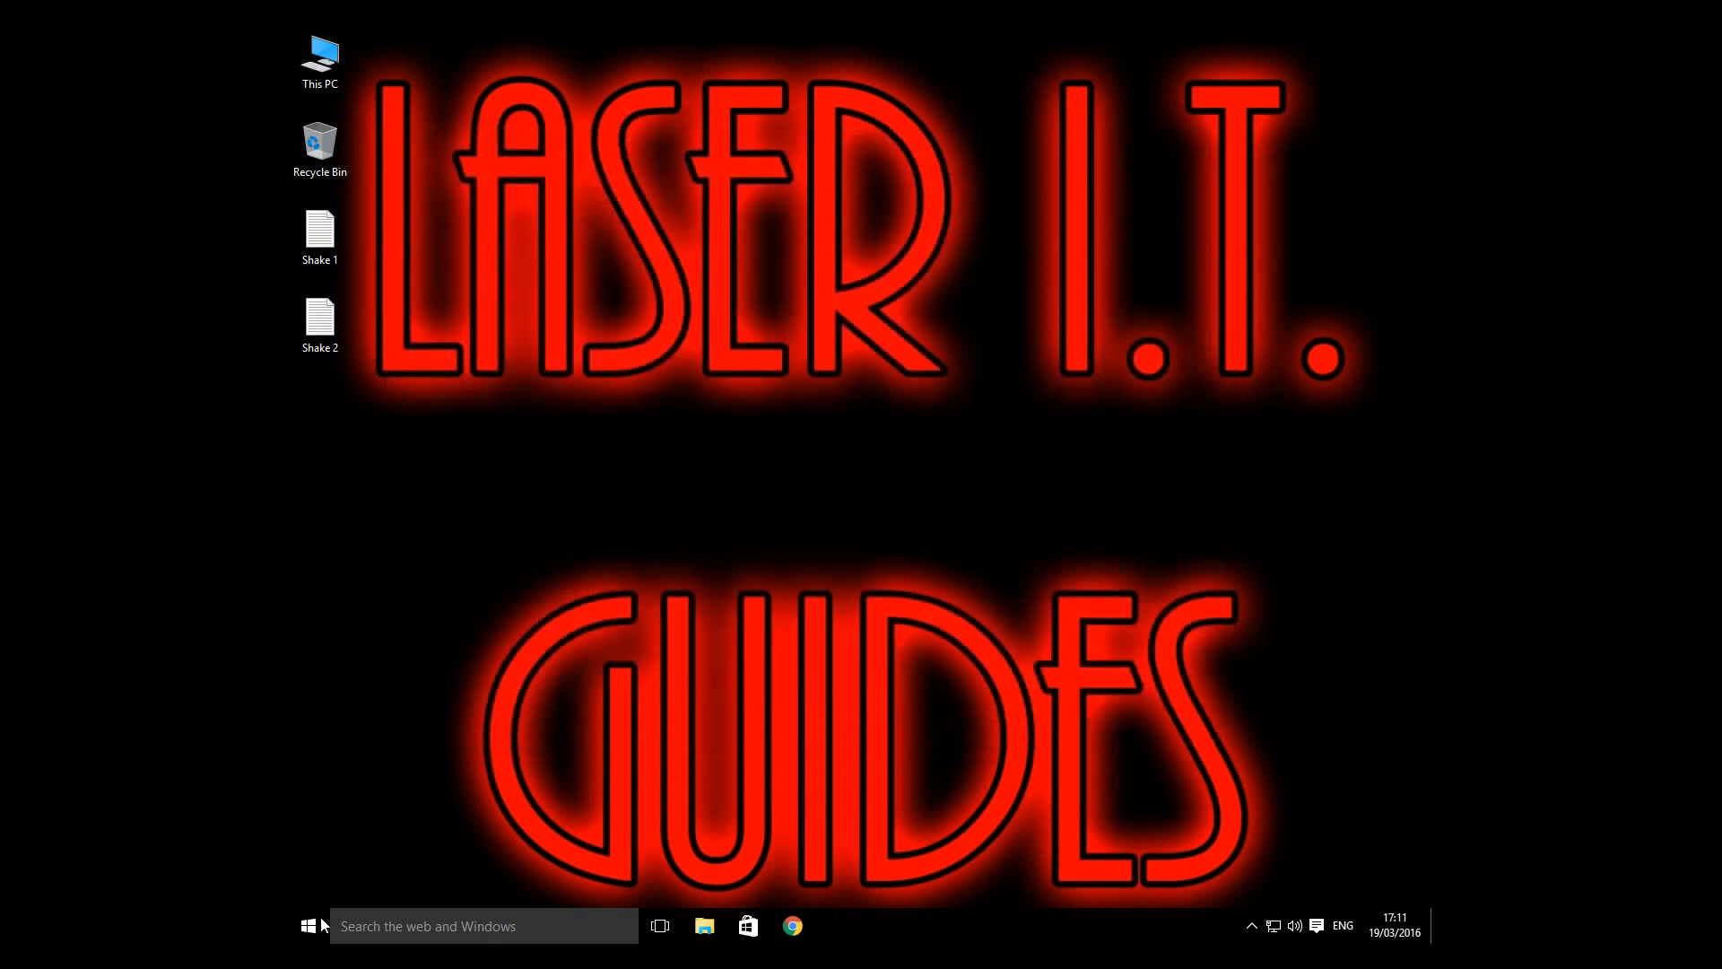
pyautogui.rightClick(309, 926)
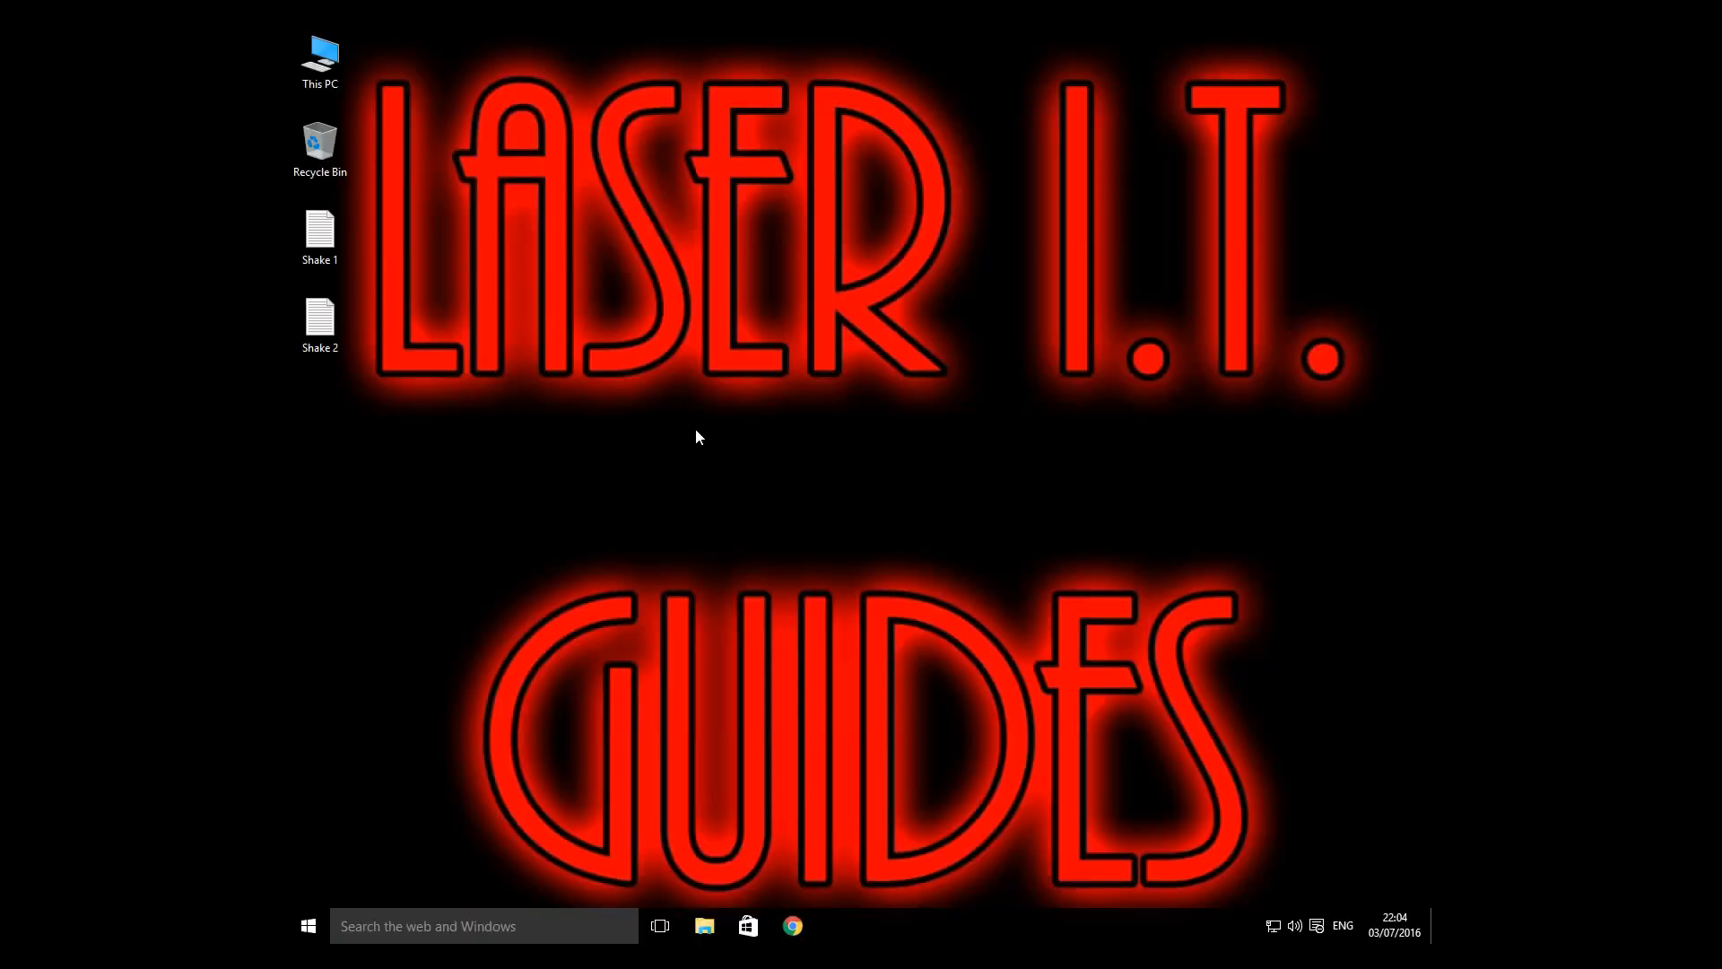
pyautogui.click(319, 231)
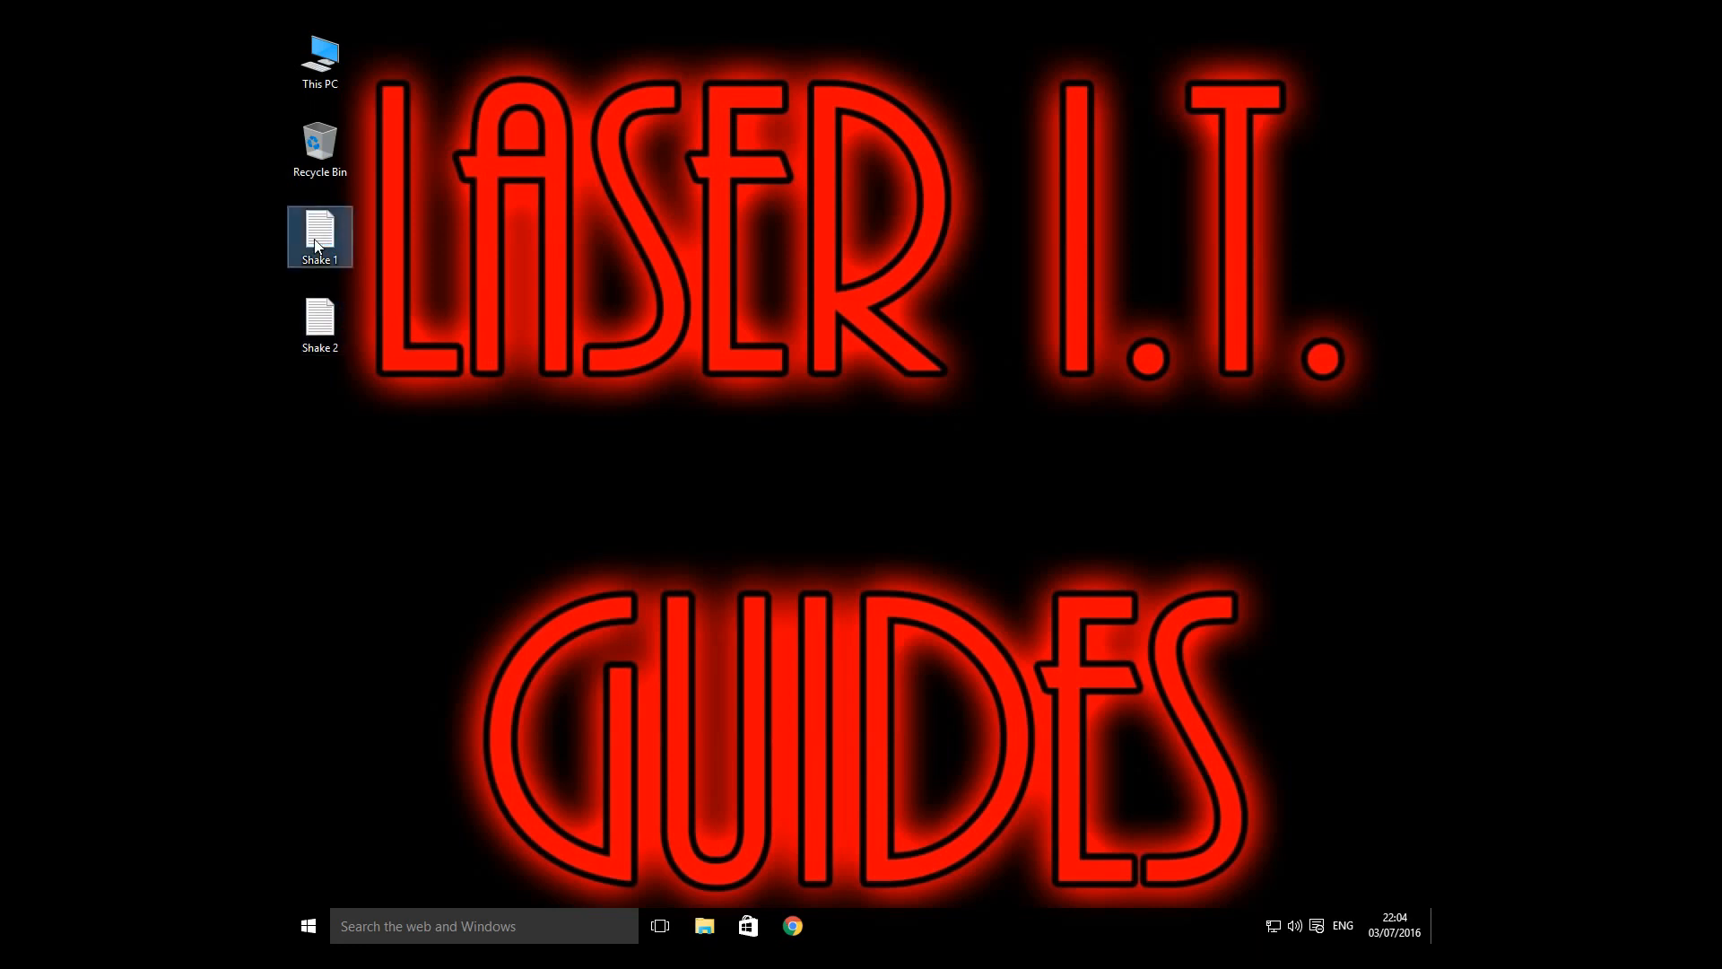
# - Open Shake 1 and Shake 2, shake one window and confirm the other stays open
pyautogui.doubleClick(319, 237)
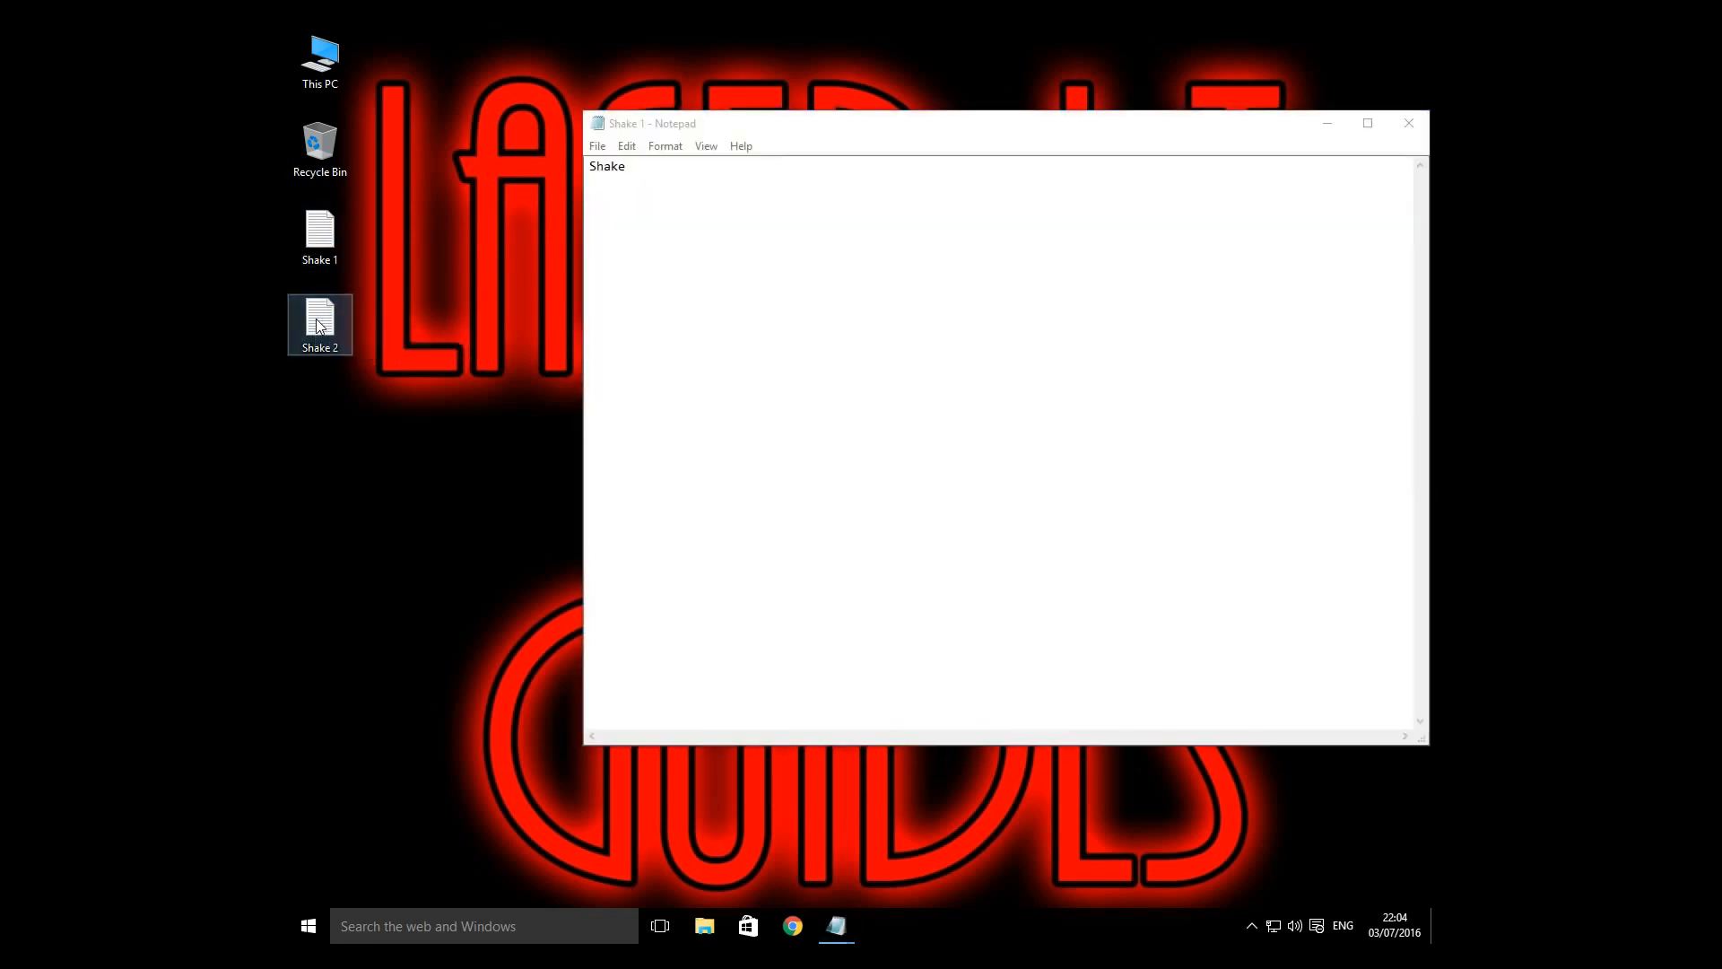
pyautogui.doubleClick(319, 320)
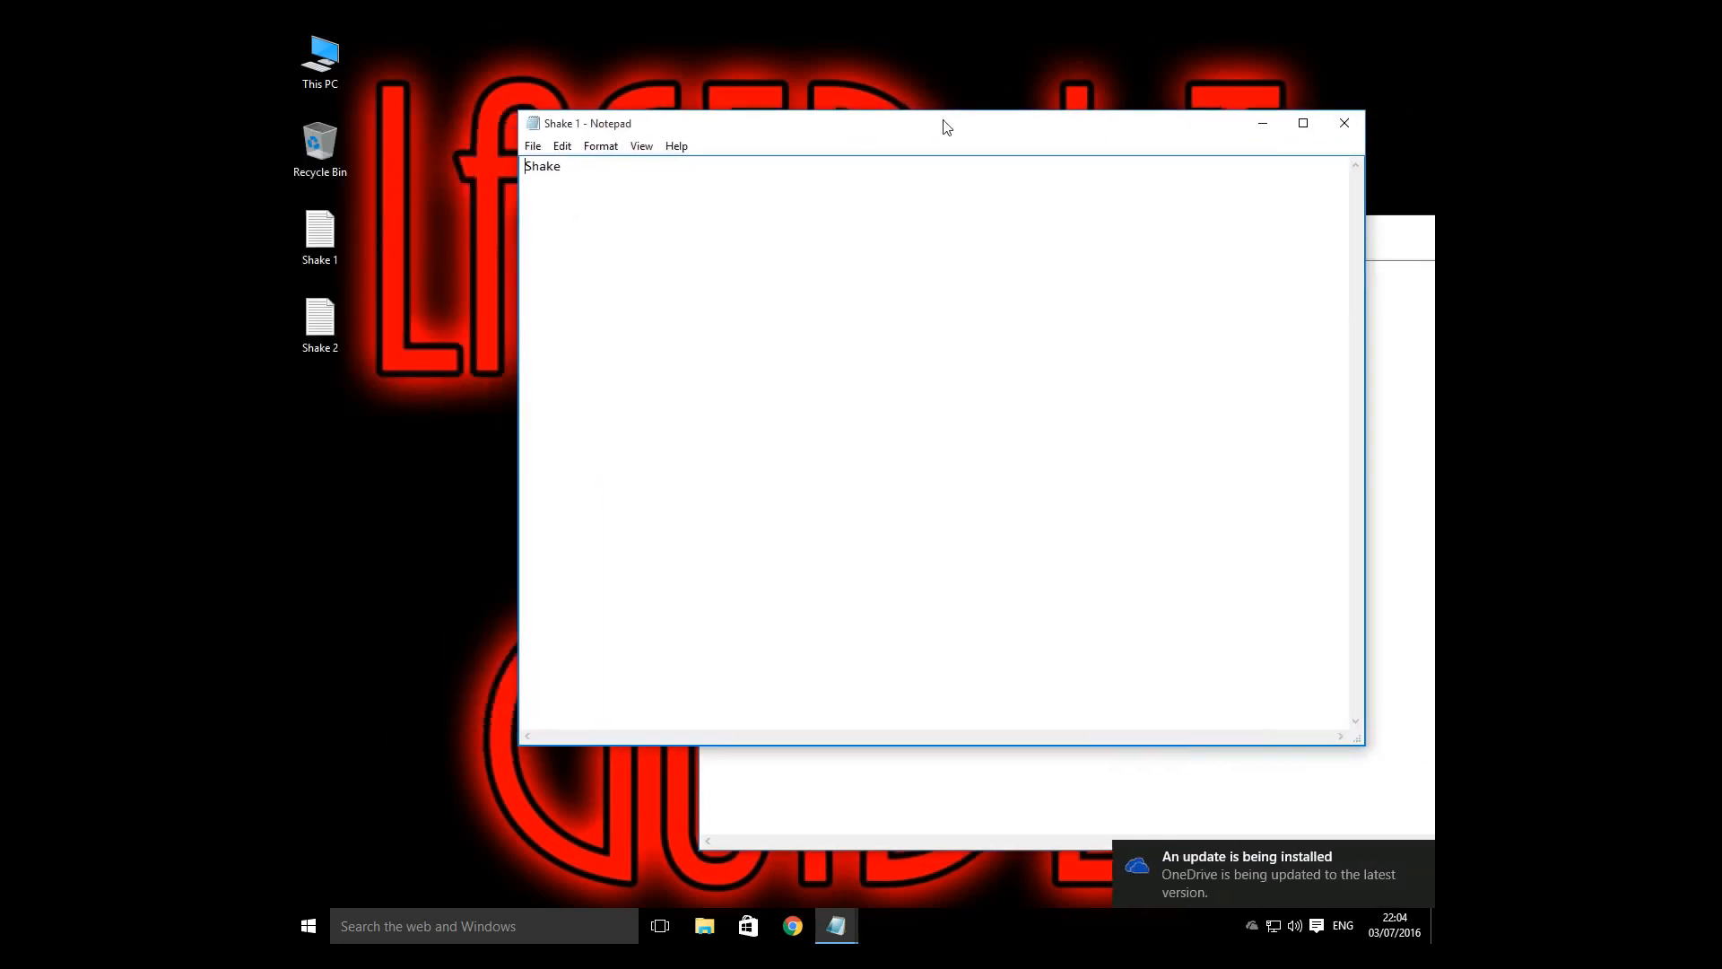
pyautogui.moveTo(942, 124); pyautogui.dragTo(909, 133)
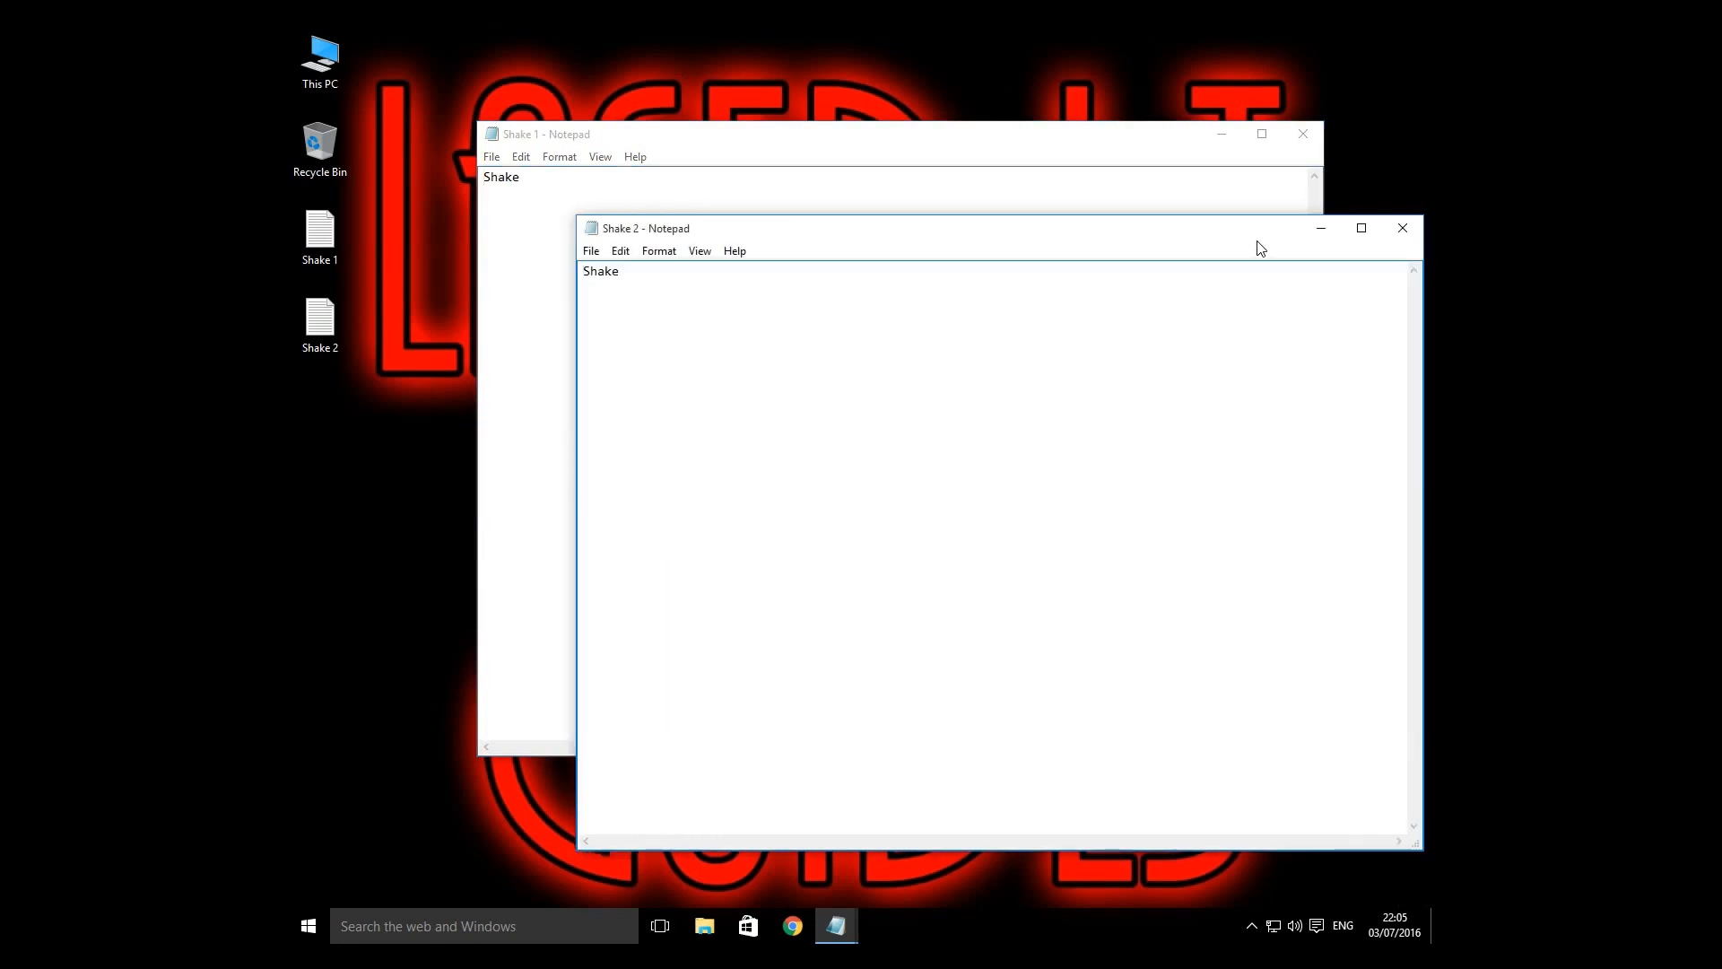
pyautogui.click(603, 271)
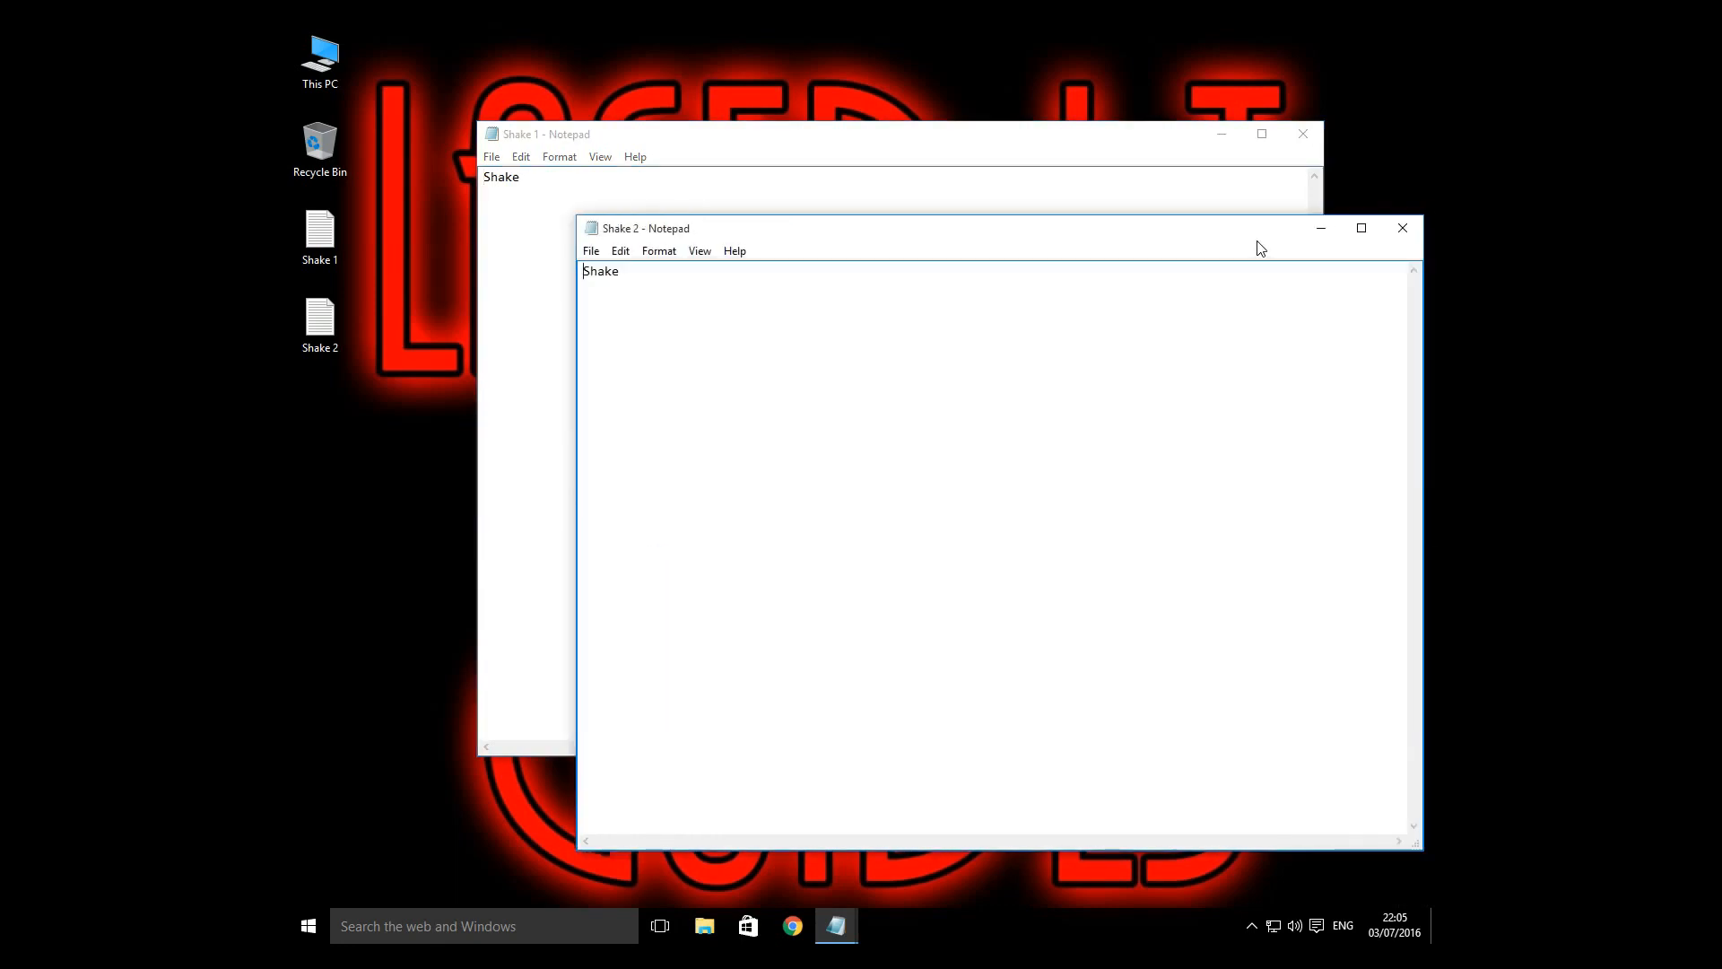